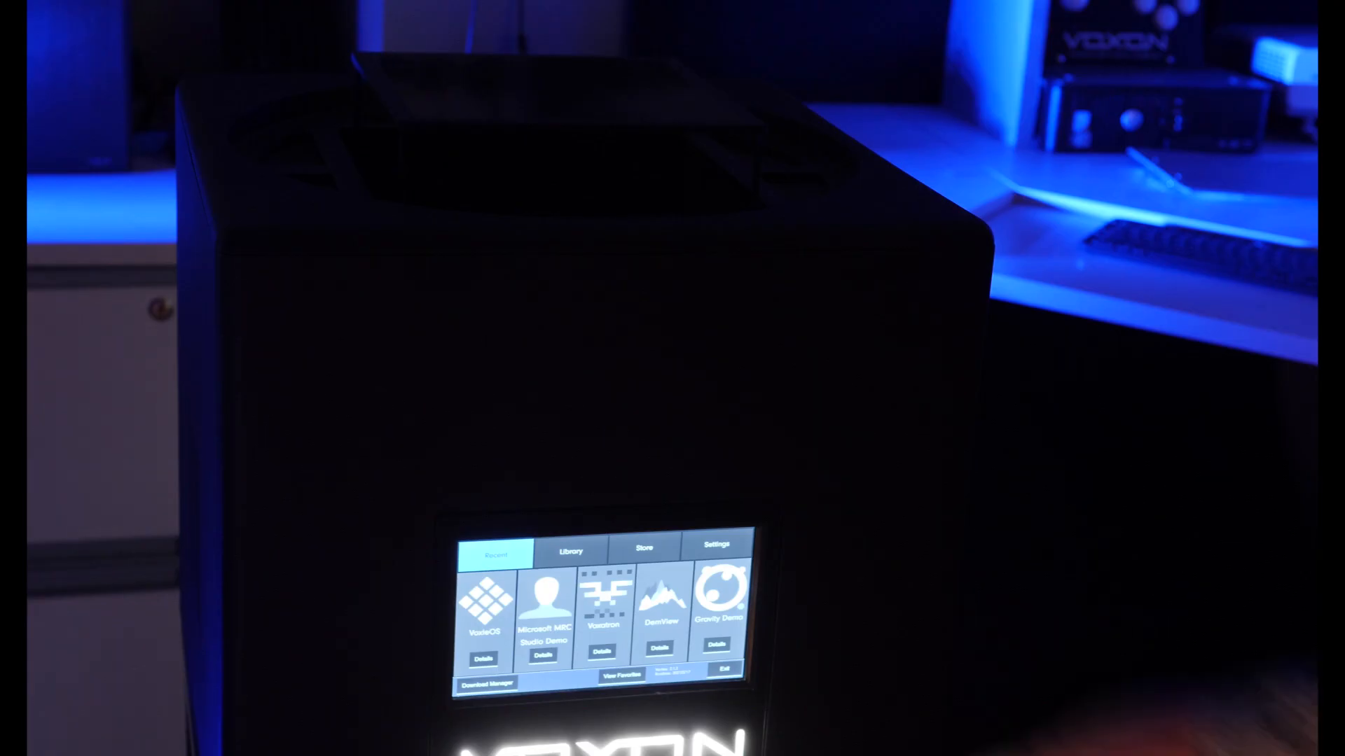
Browse the installed-apps library, launch VoxieOS to view its render settings, then return to Recent.
left_click(568, 551)
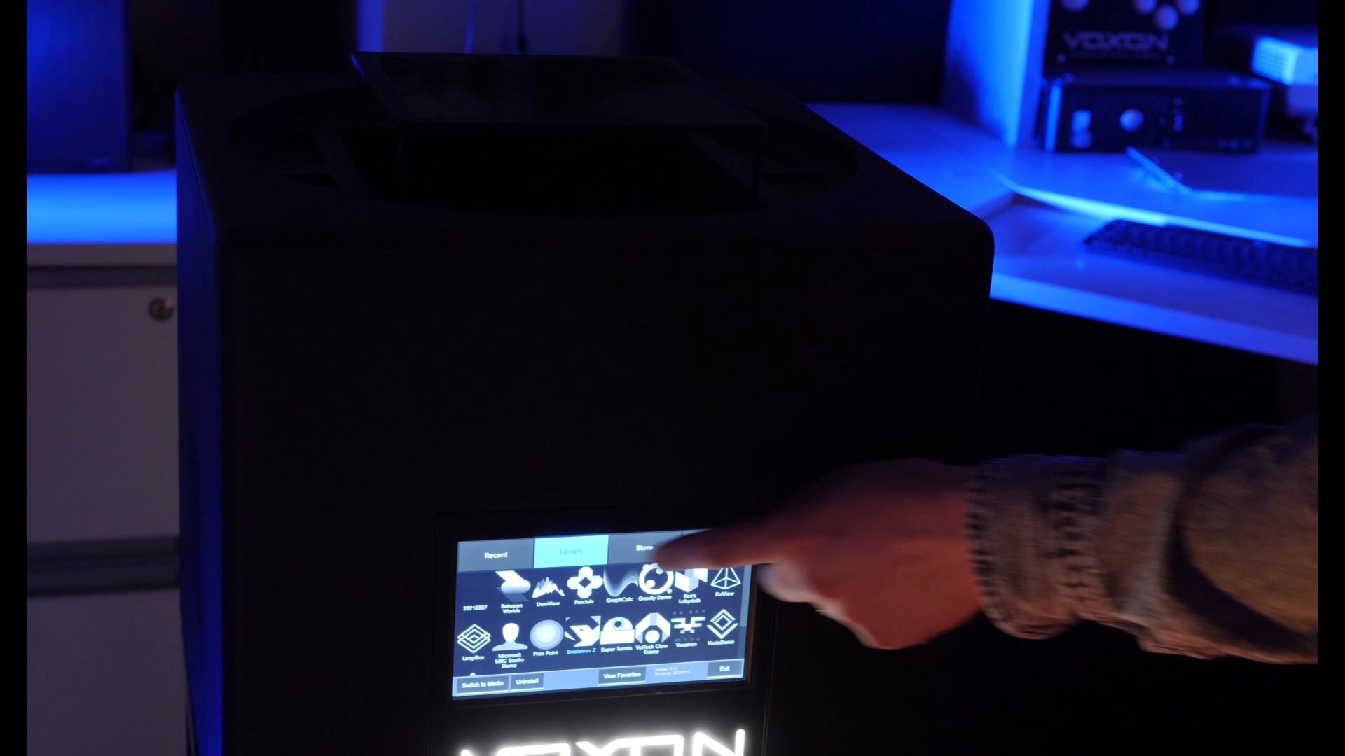
left_click(569, 551)
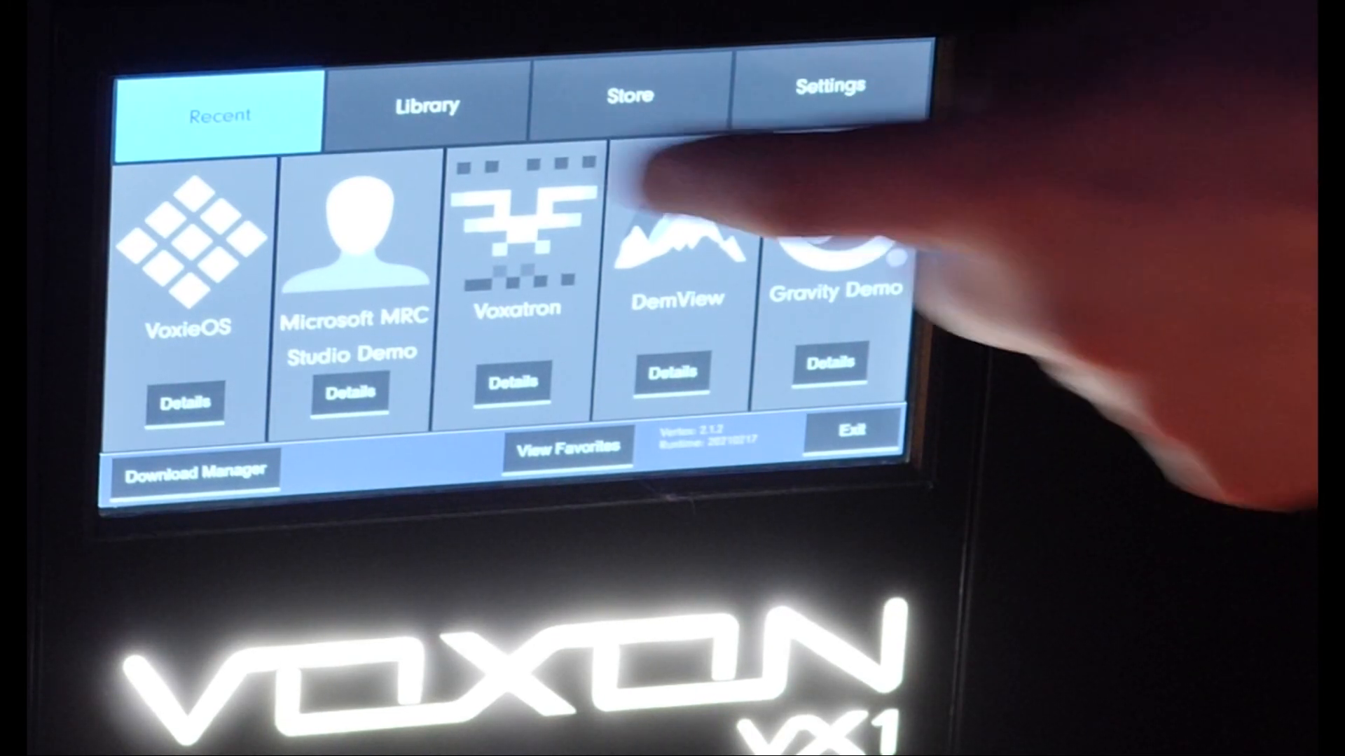
left_click(426, 101)
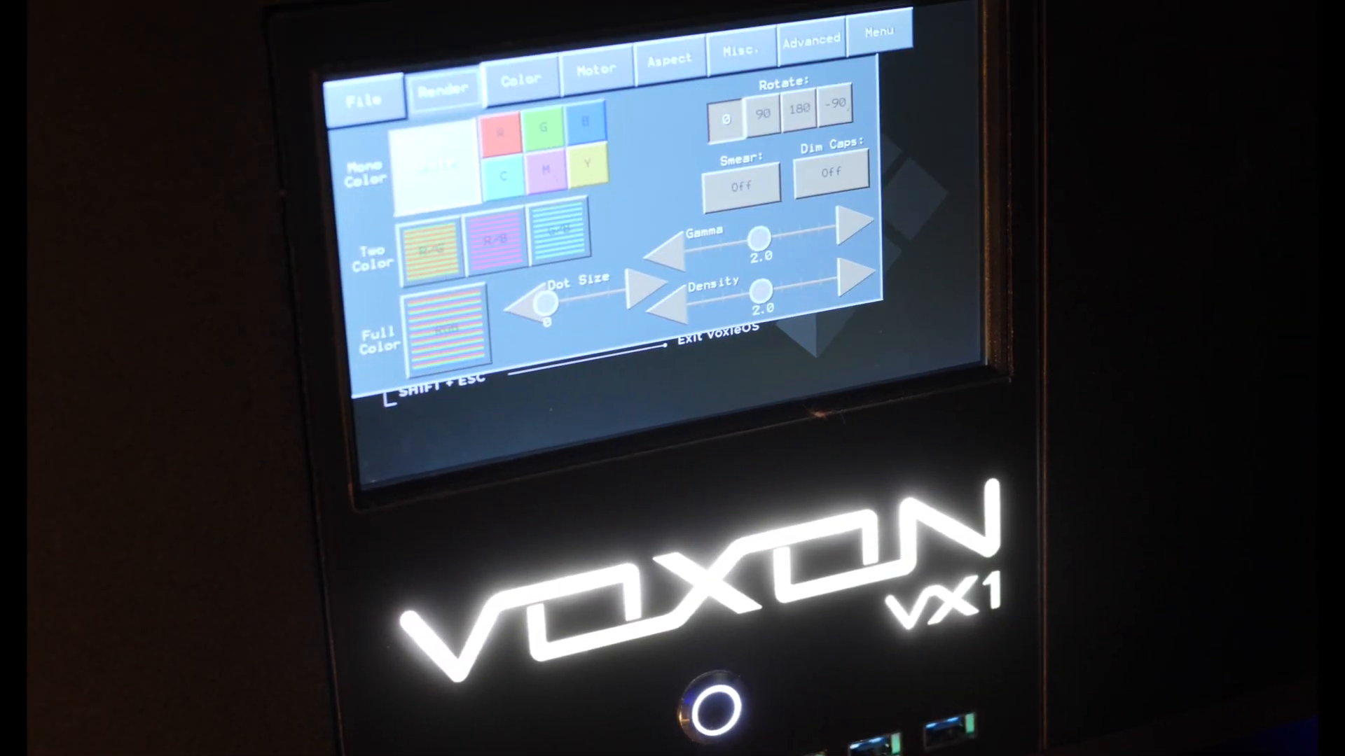
left_click(521, 79)
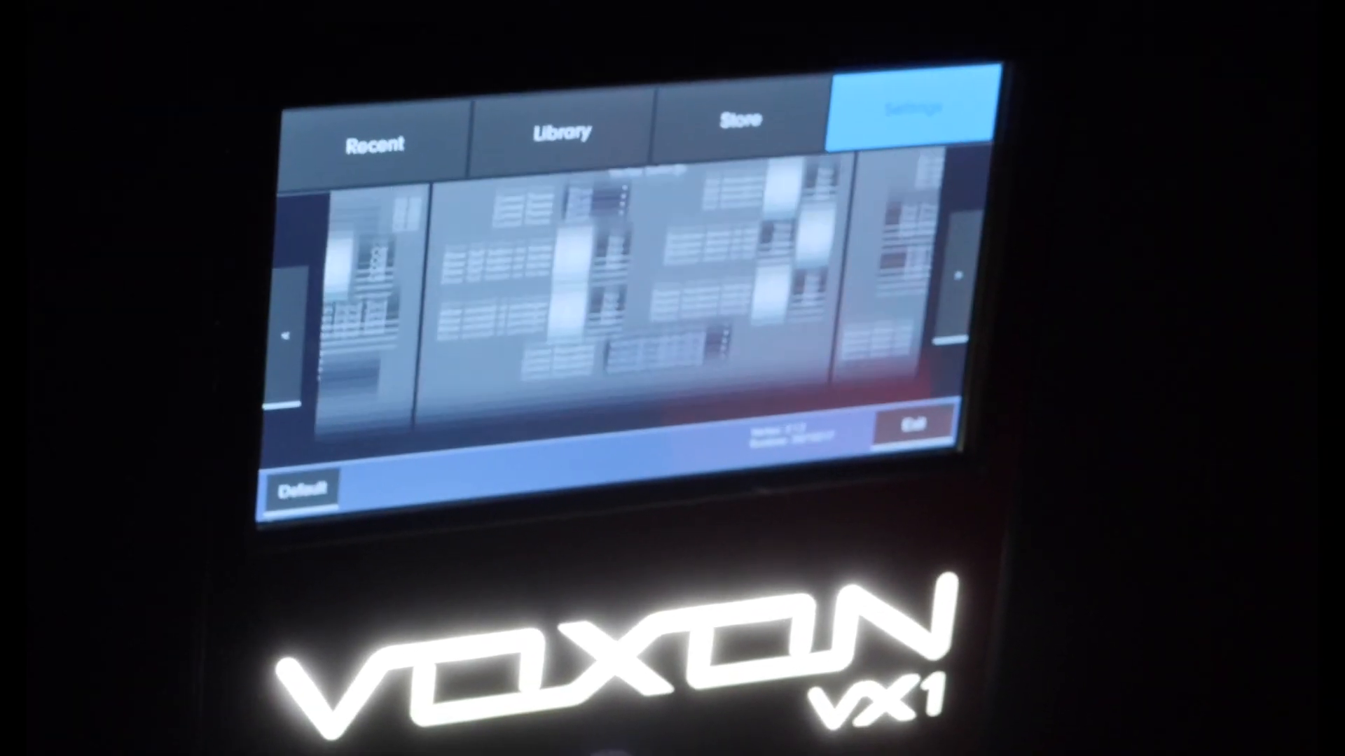
left_click(739, 121)
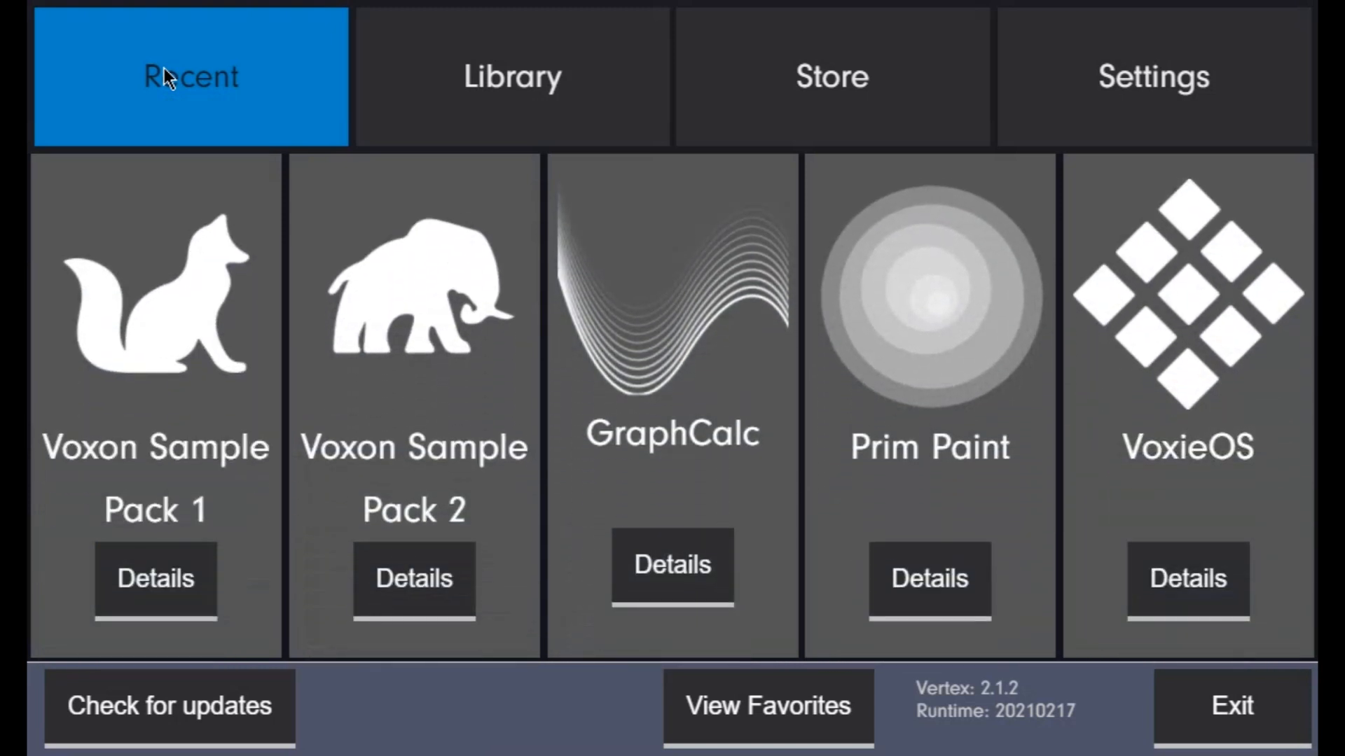
Page through library content details app by app, then show the full Applications list.
left_click(170, 706)
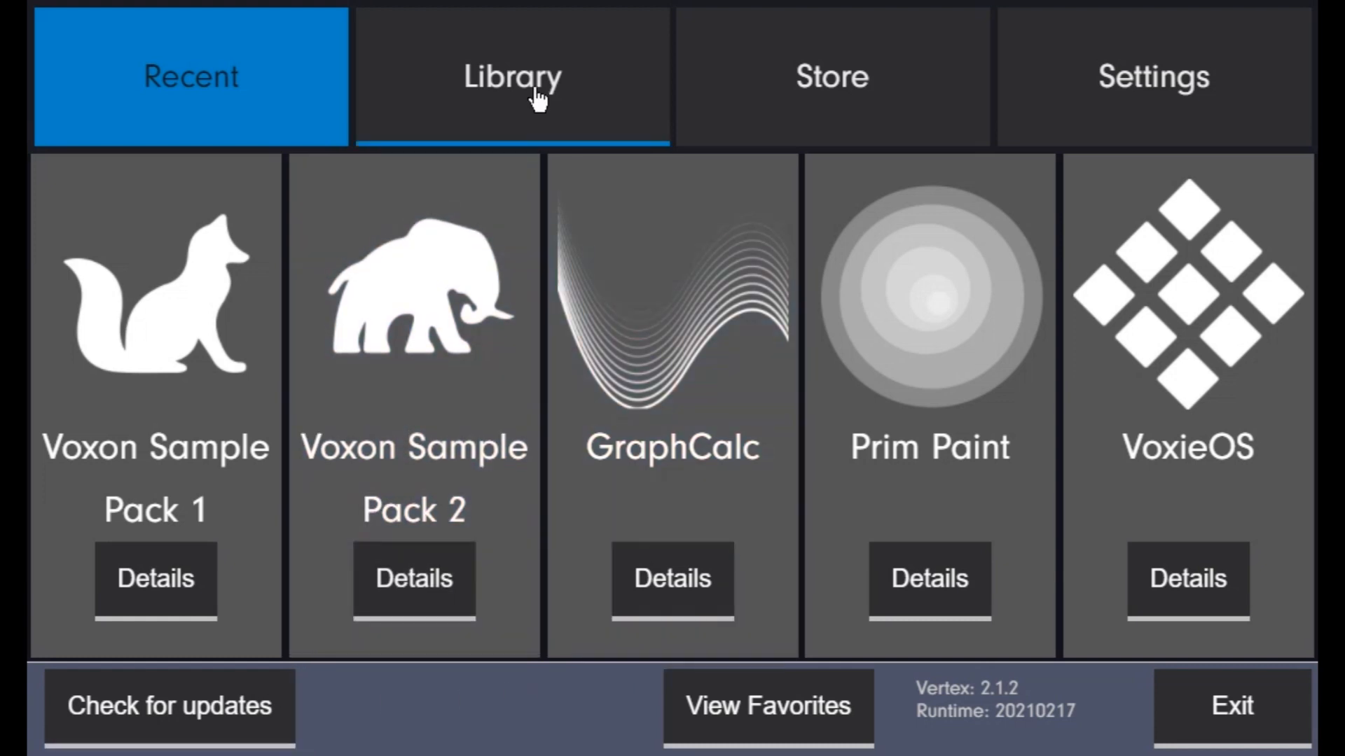
left_click(513, 76)
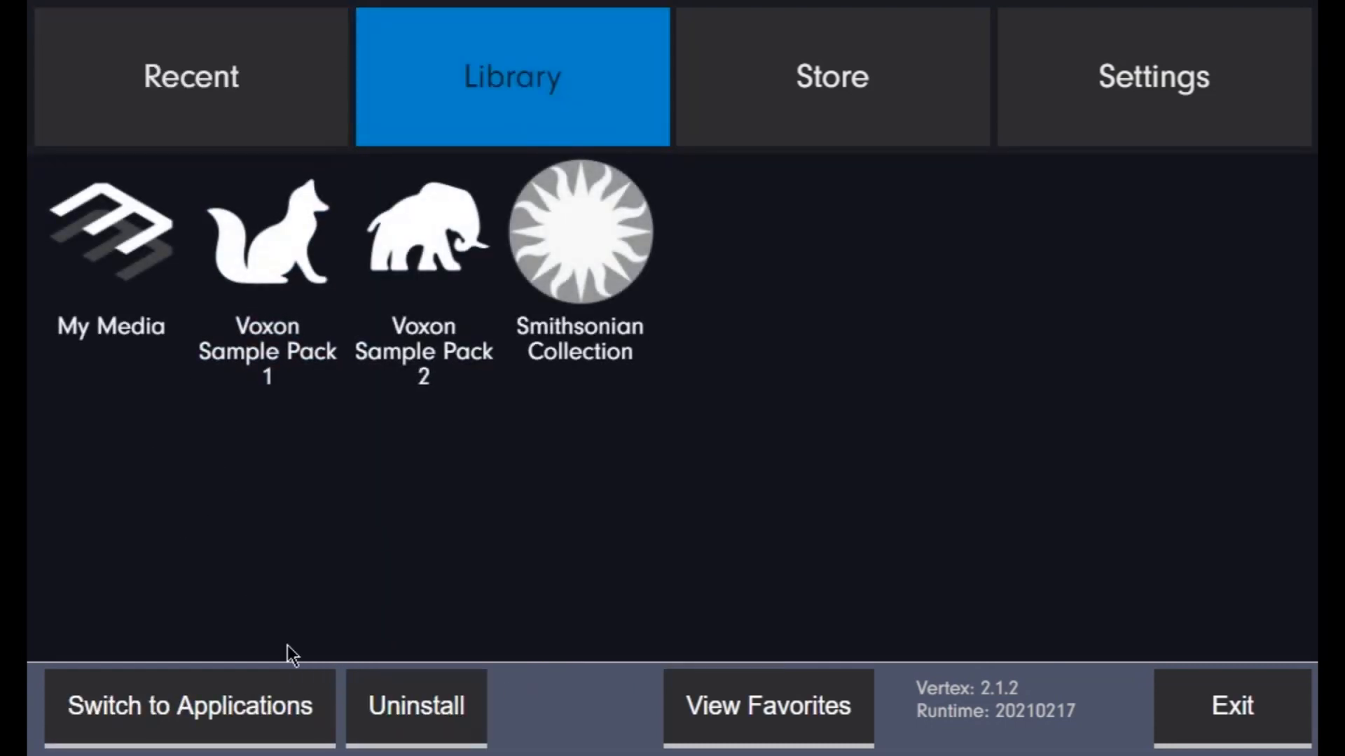
left_click(189, 706)
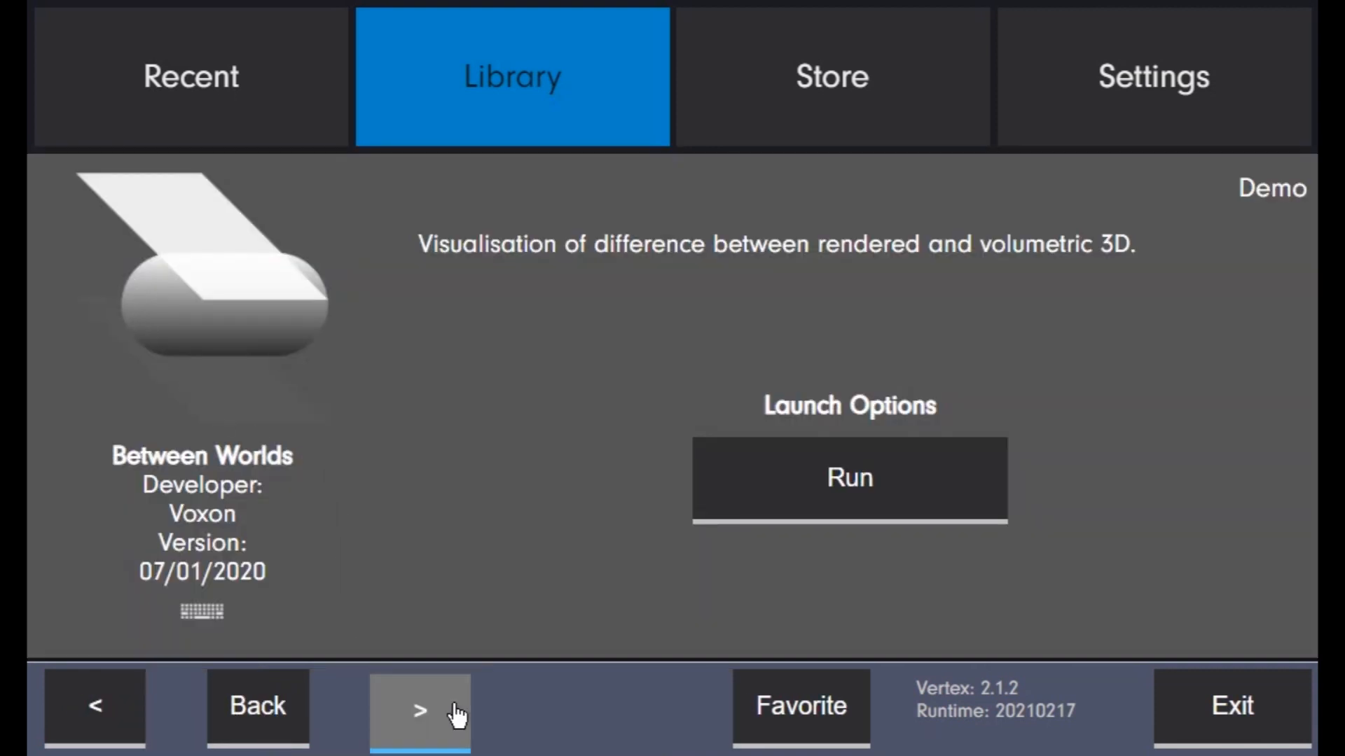
left_click(419, 708)
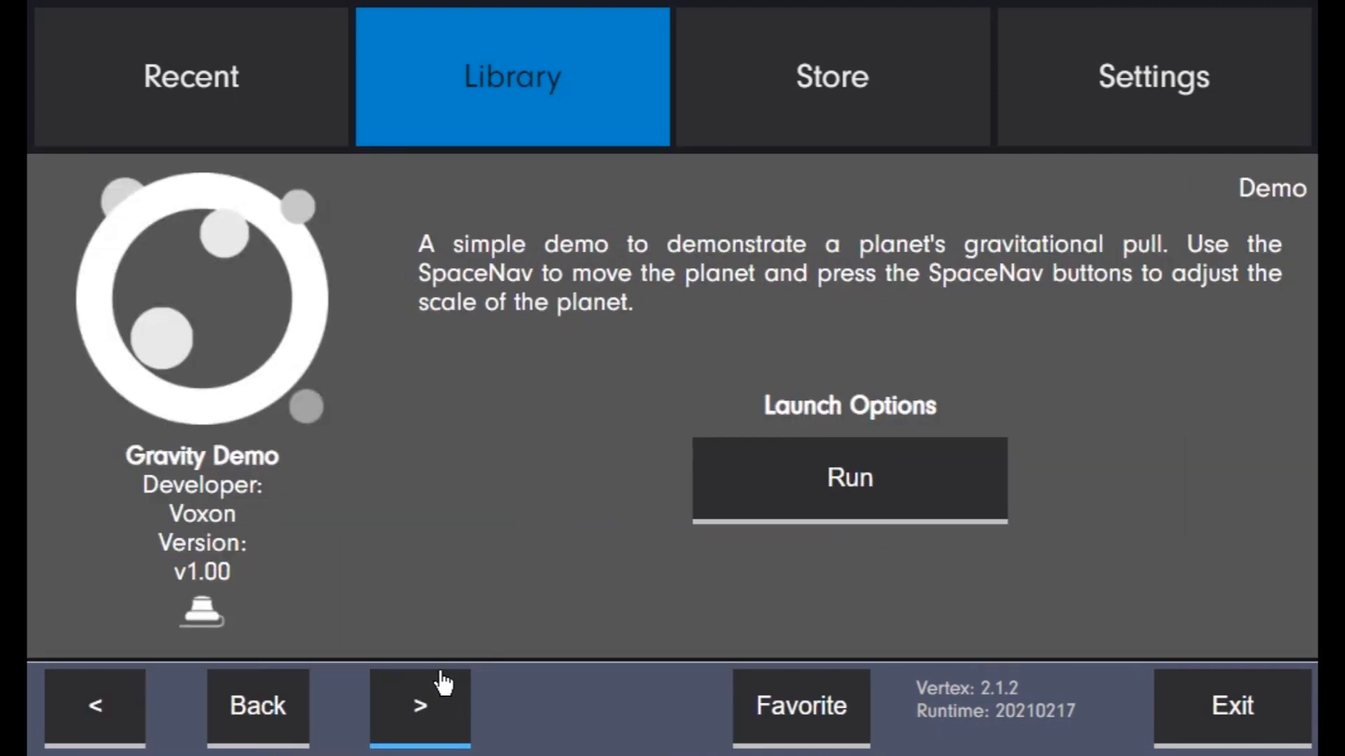
mouse_move(238, 636)
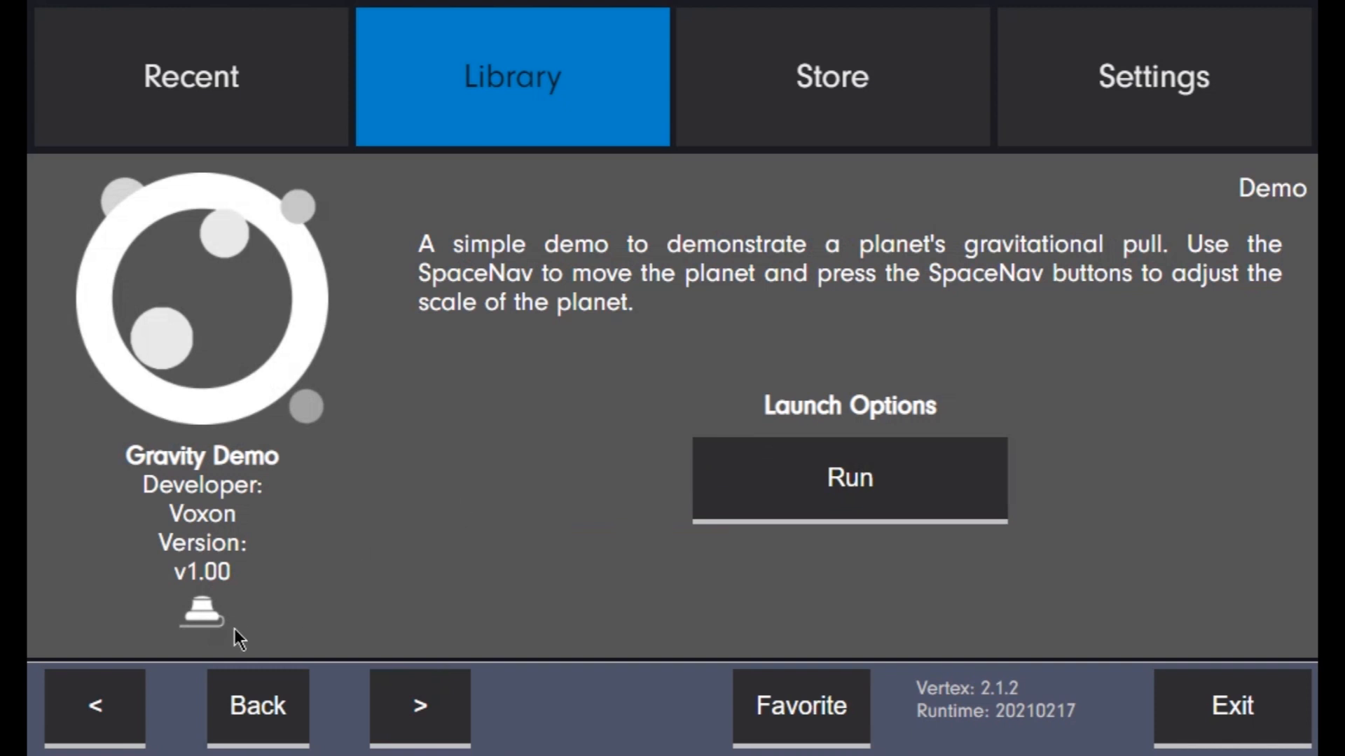
mouse_move(202, 626)
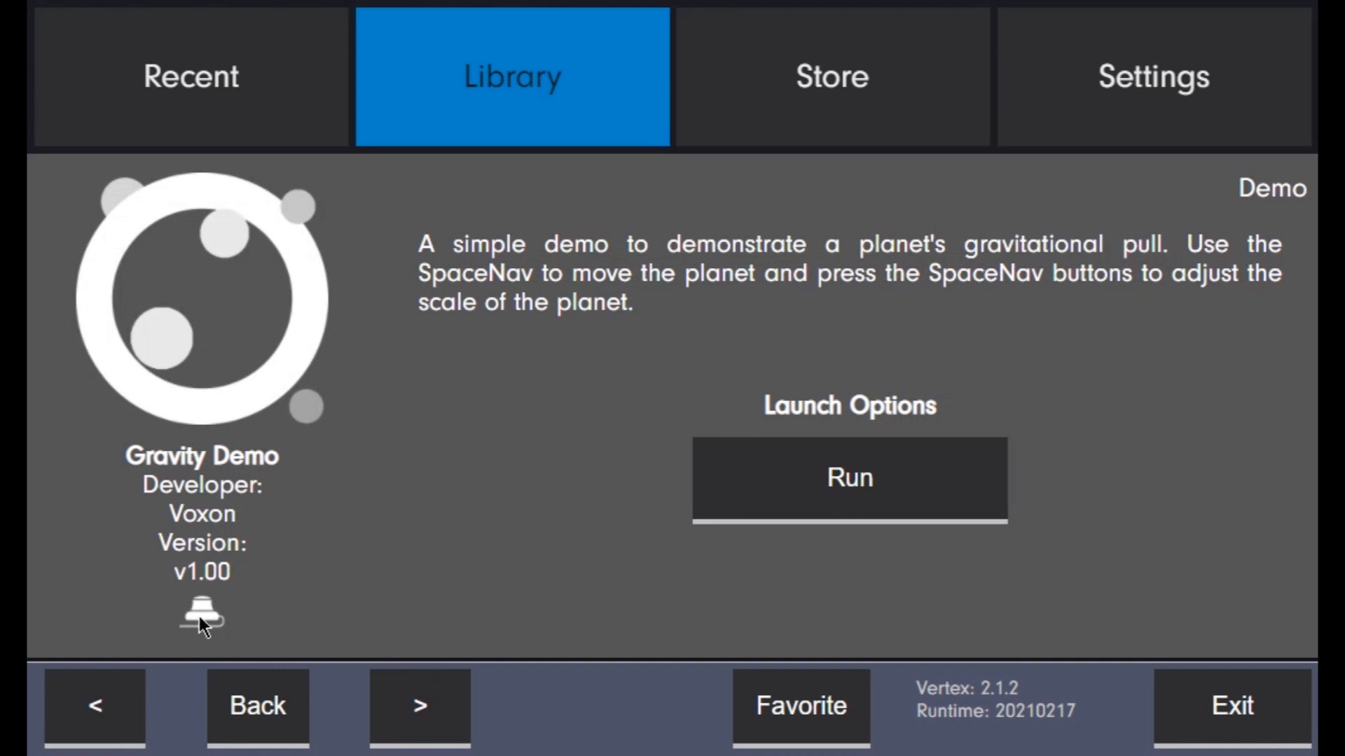
mouse_move(267, 553)
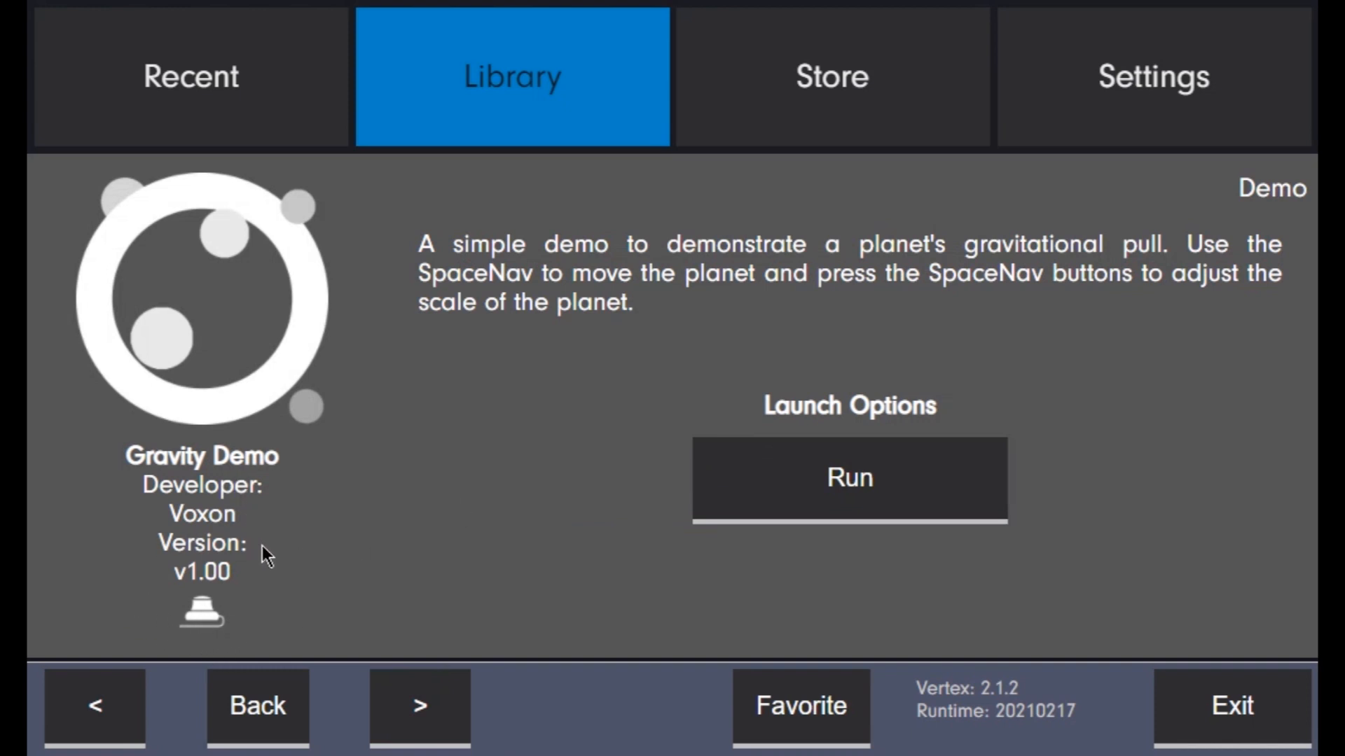
left_click(258, 706)
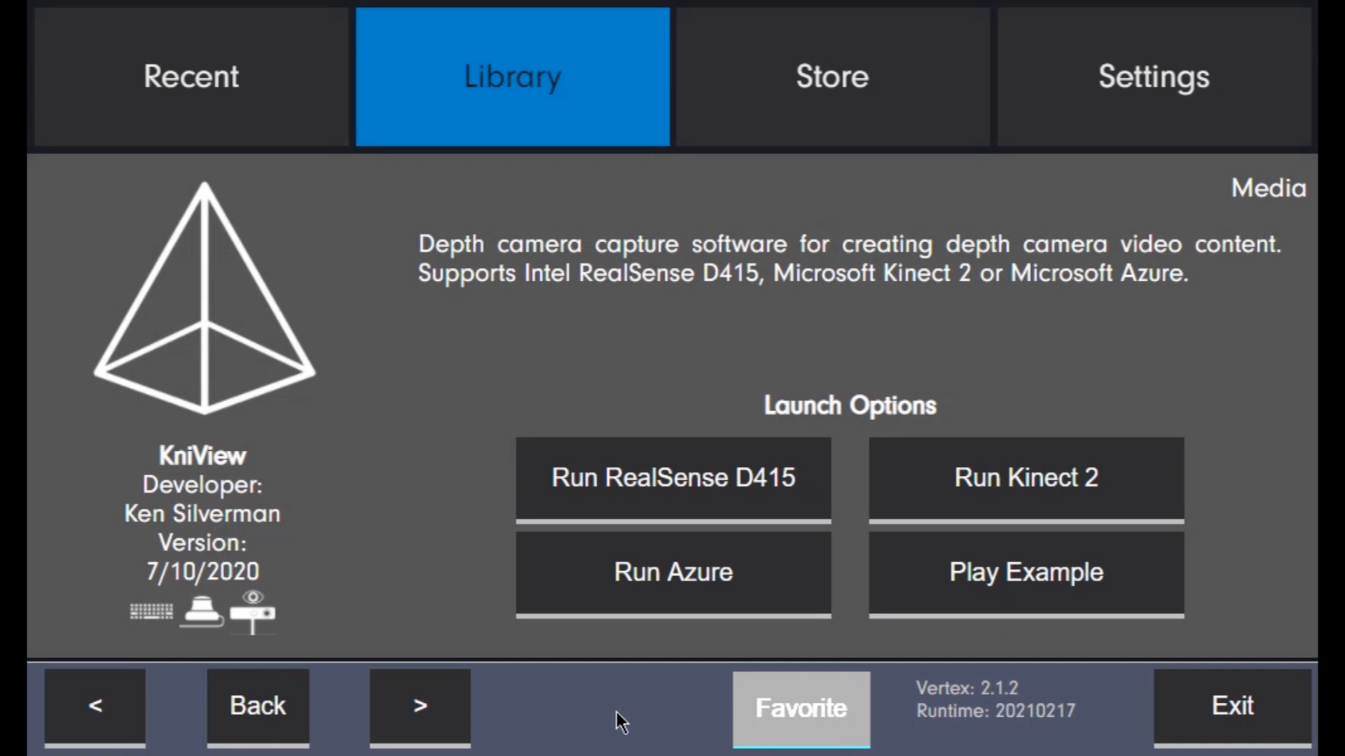
left_click(191, 76)
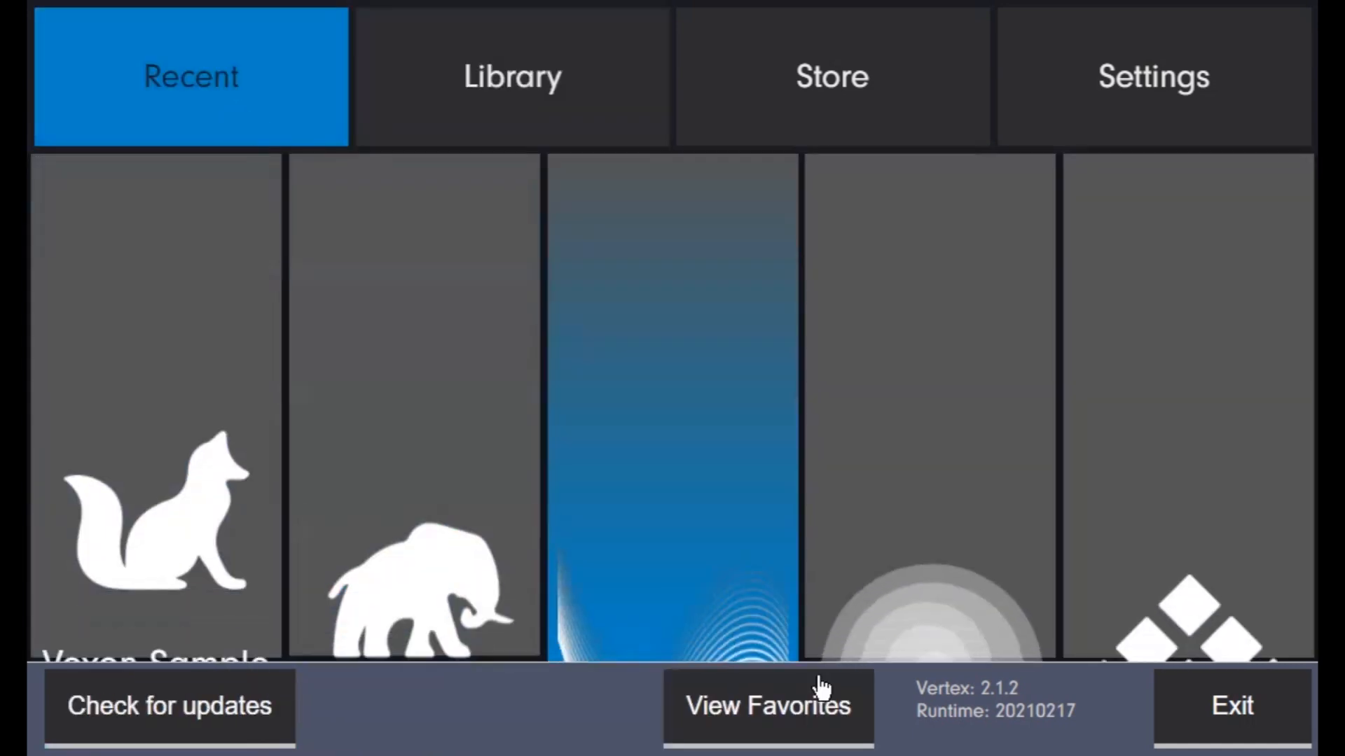
left_click(767, 706)
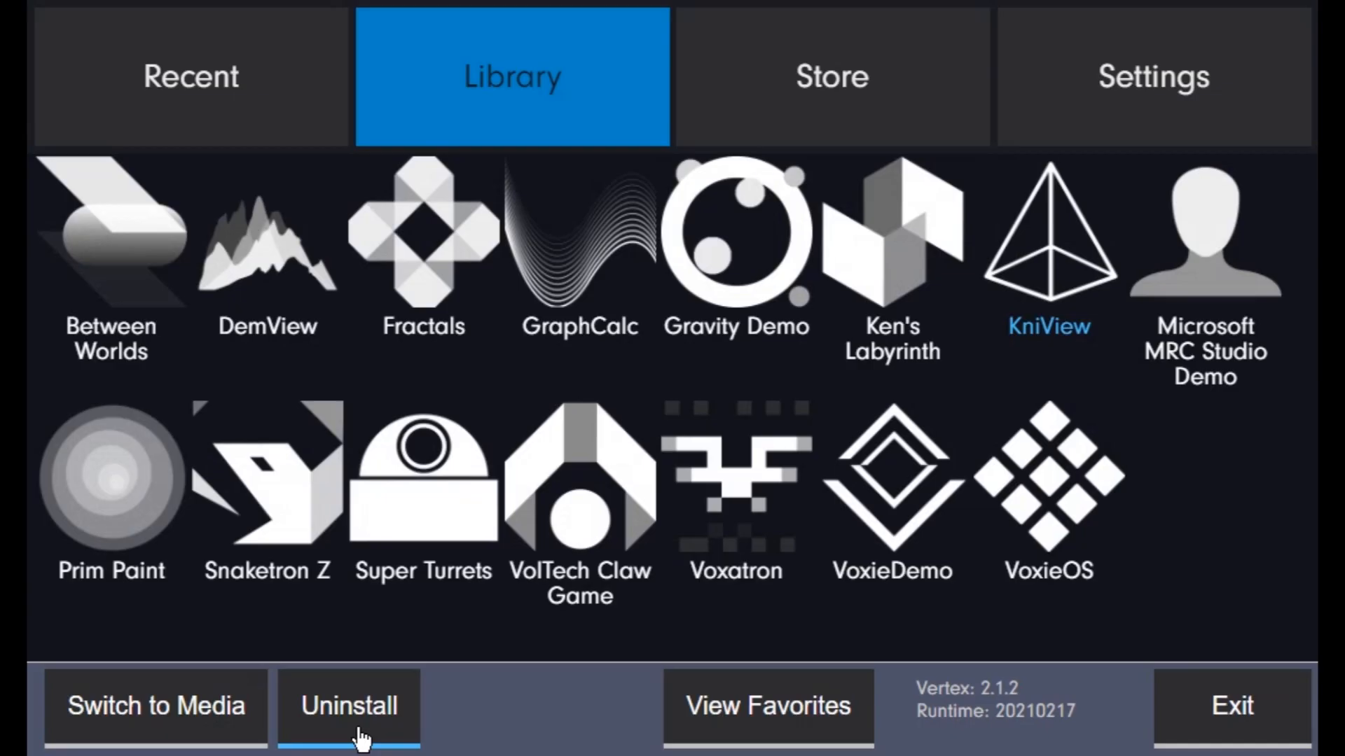
Uninstall GraphCalc from the library and confirm, landing on the Store catalogue.
left_click(349, 706)
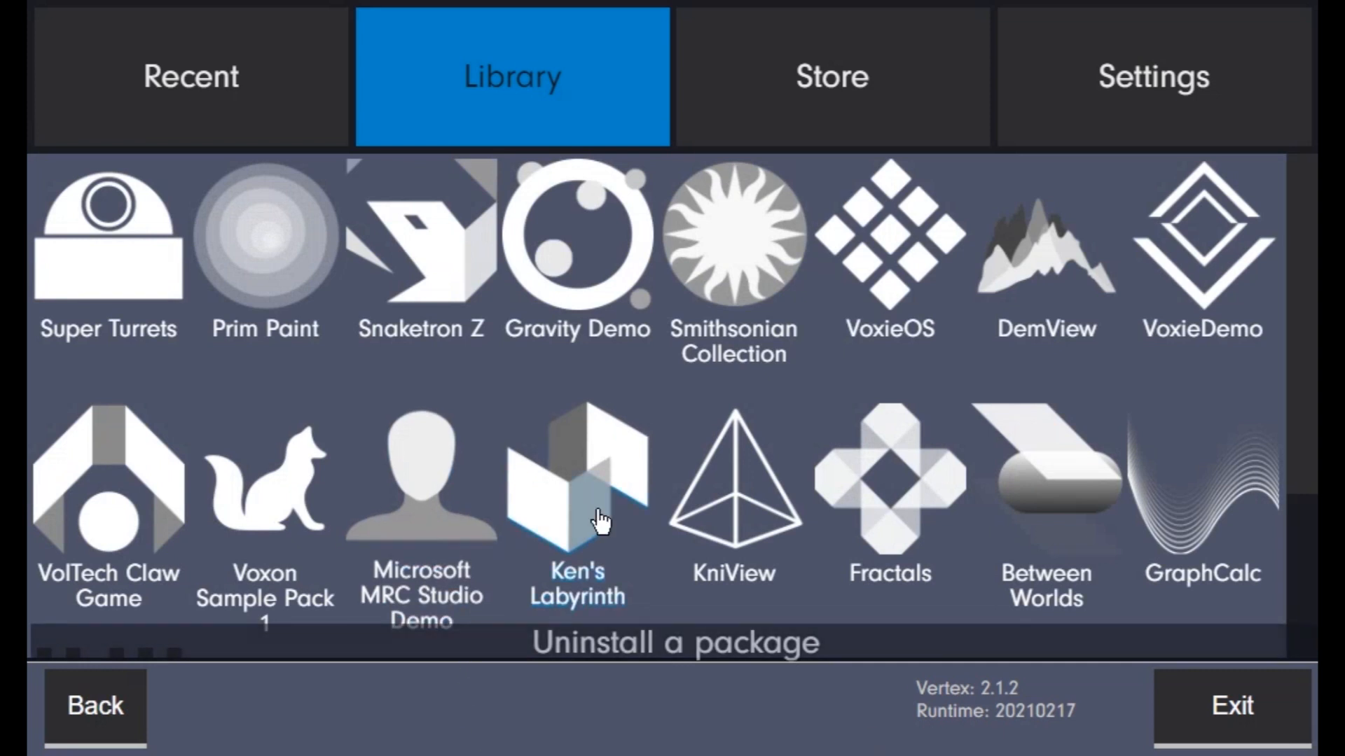
scroll("down", 3)
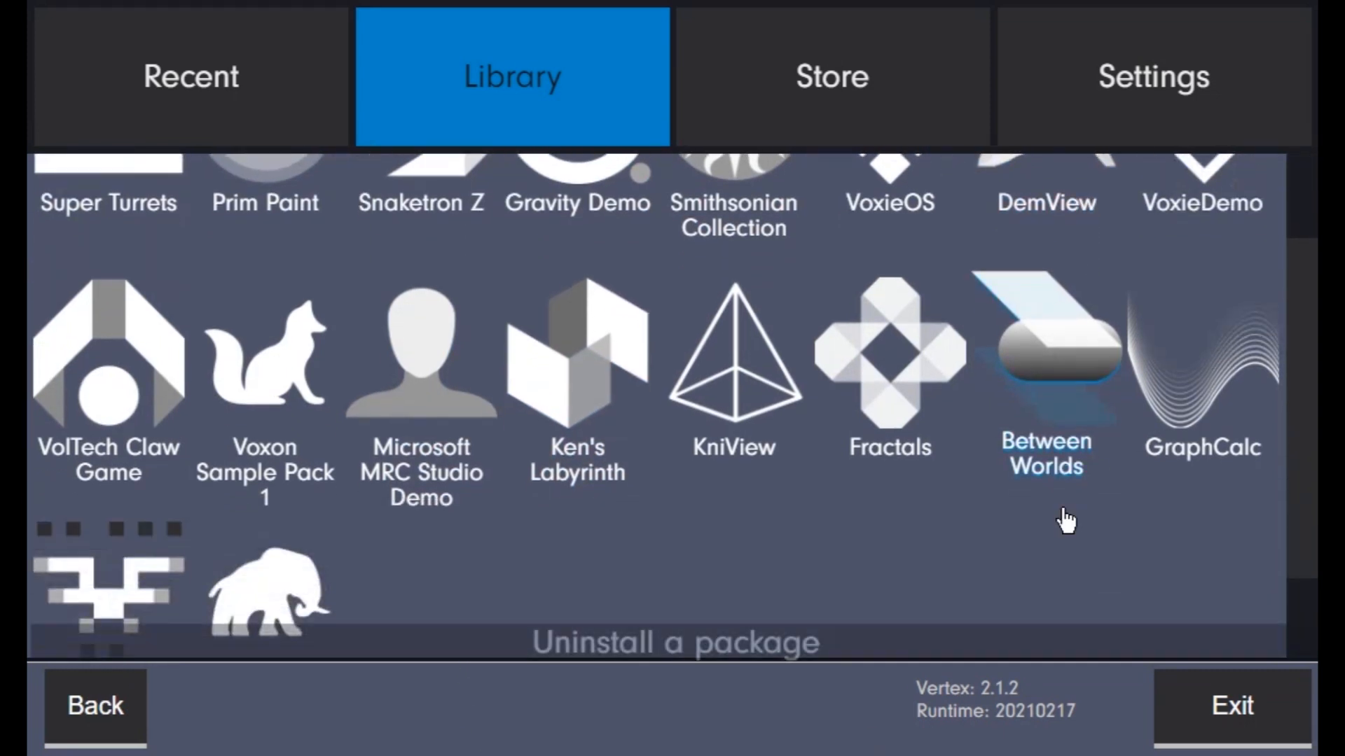
left_click(1202, 356)
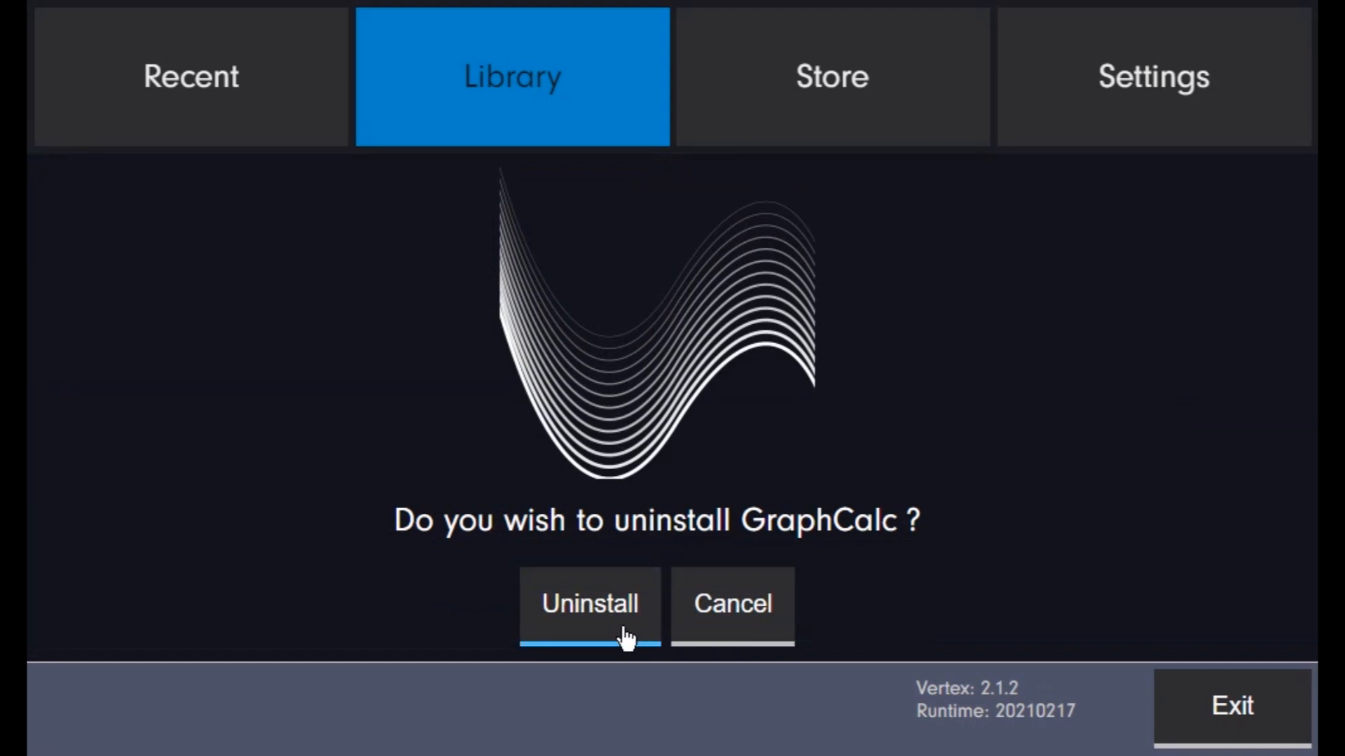
left_click(830, 76)
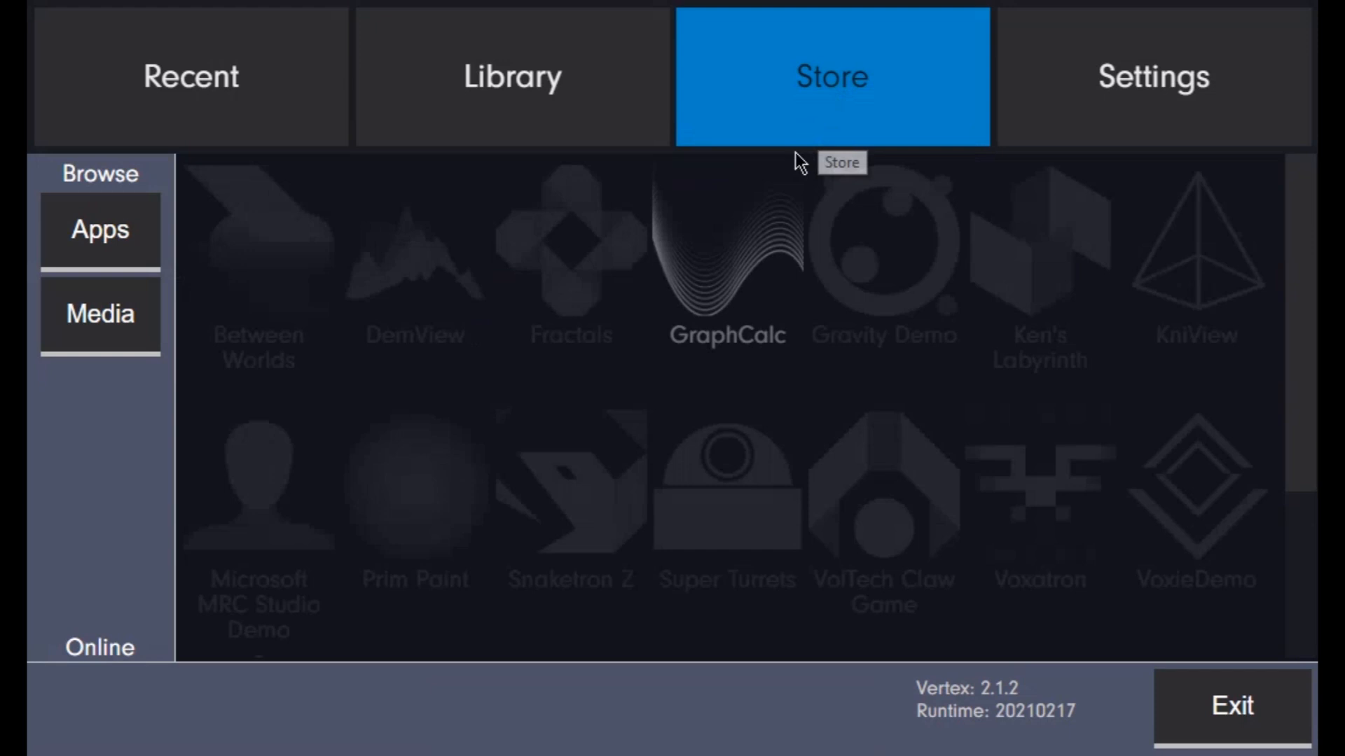
mouse_move(549, 356)
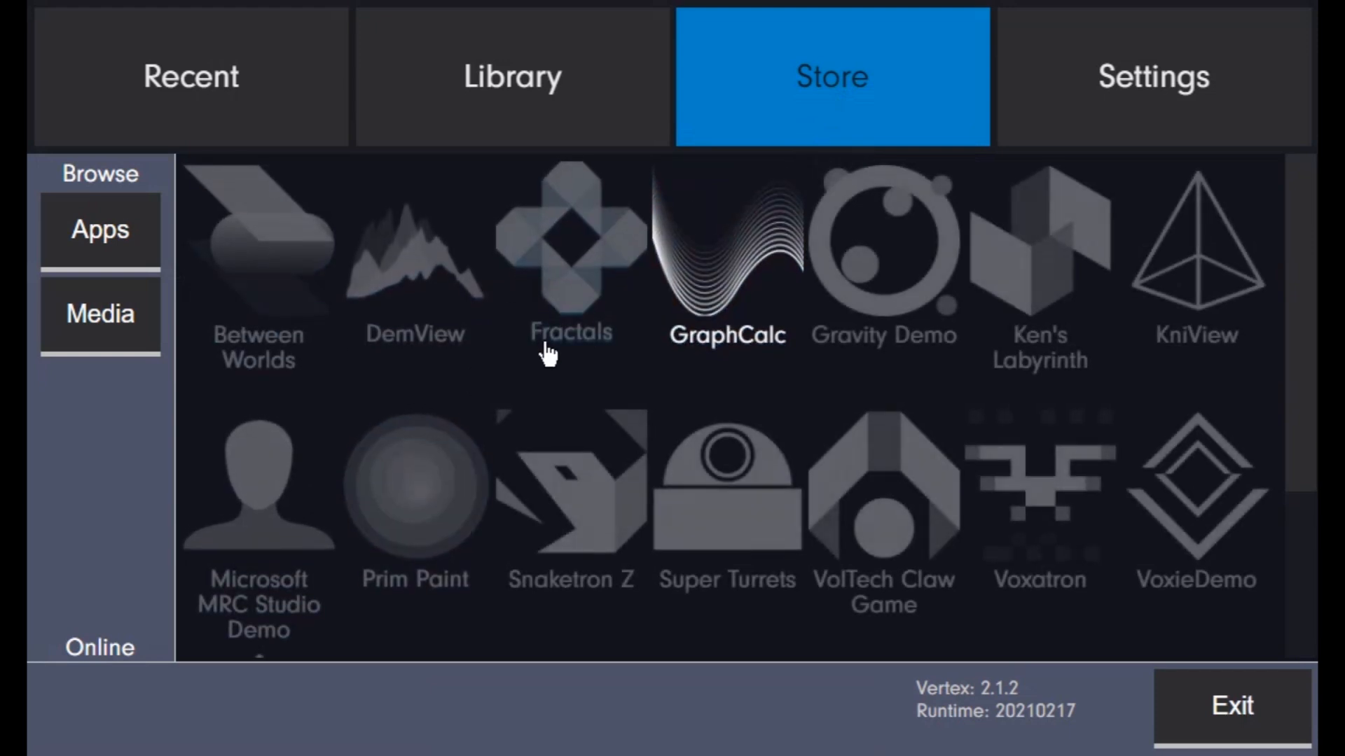
mouse_move(708, 489)
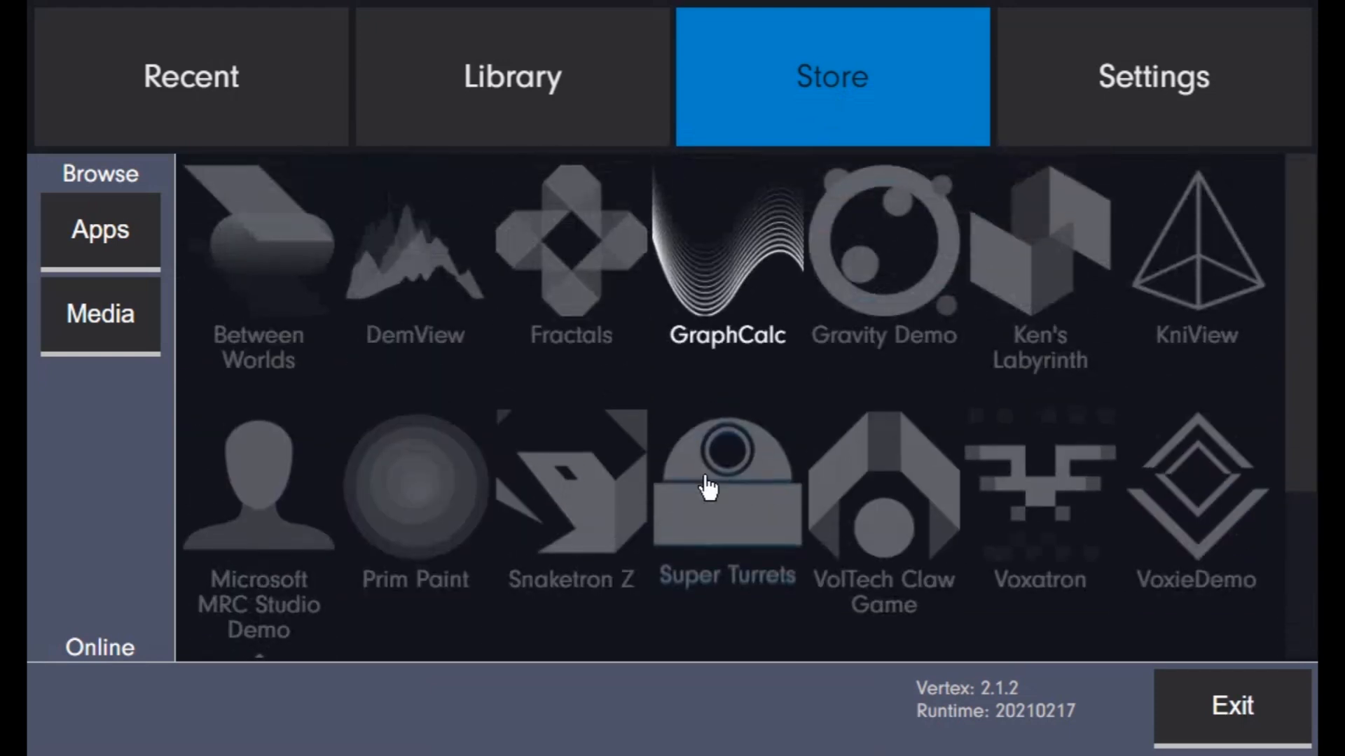
Review GraphCalc's store page and its full-size preview images, then go back to details.
left_click(726, 257)
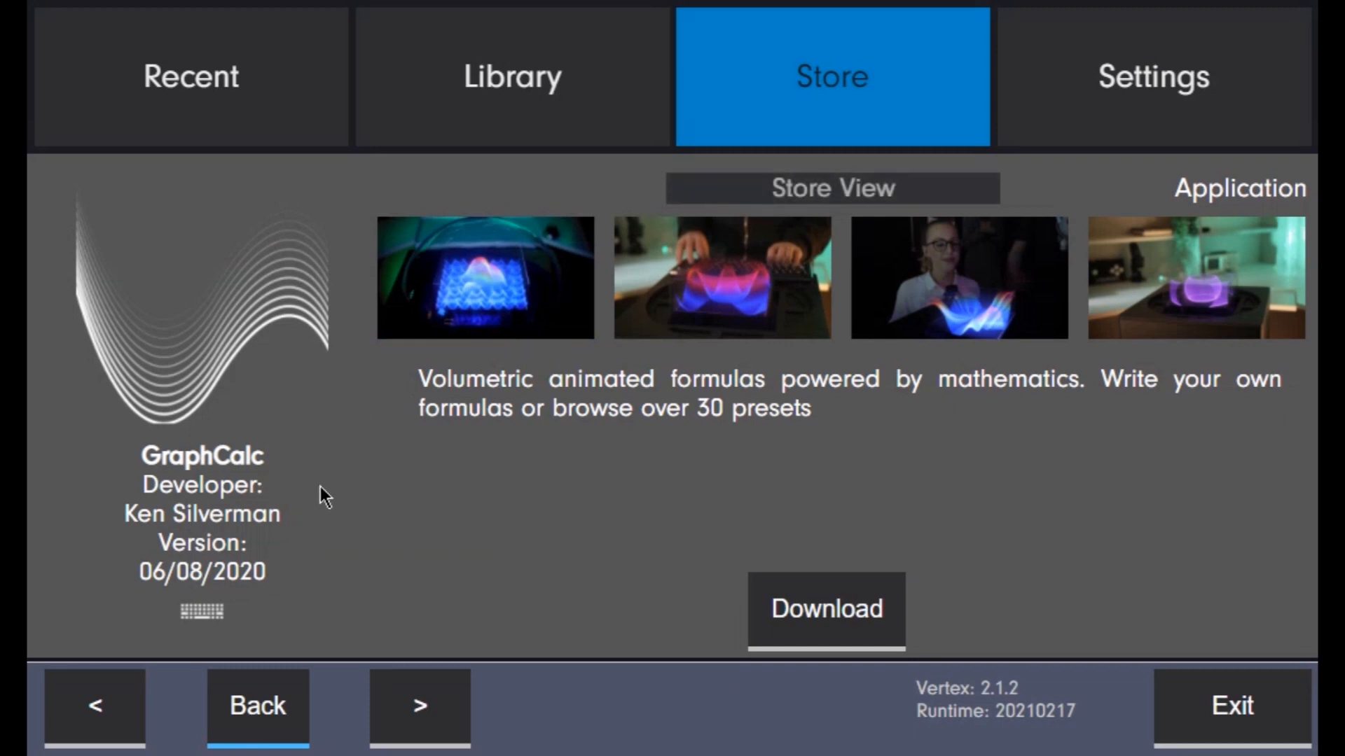
left_click(484, 277)
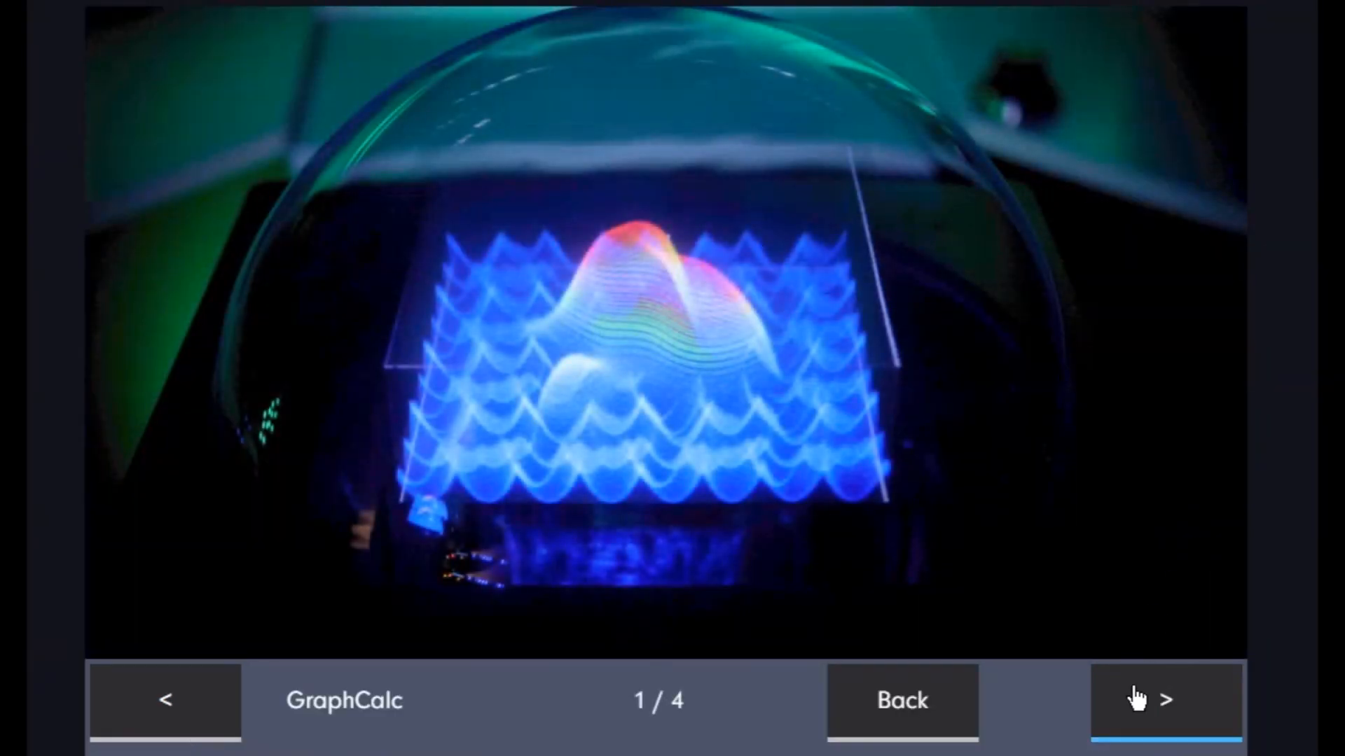
left_click(1164, 701)
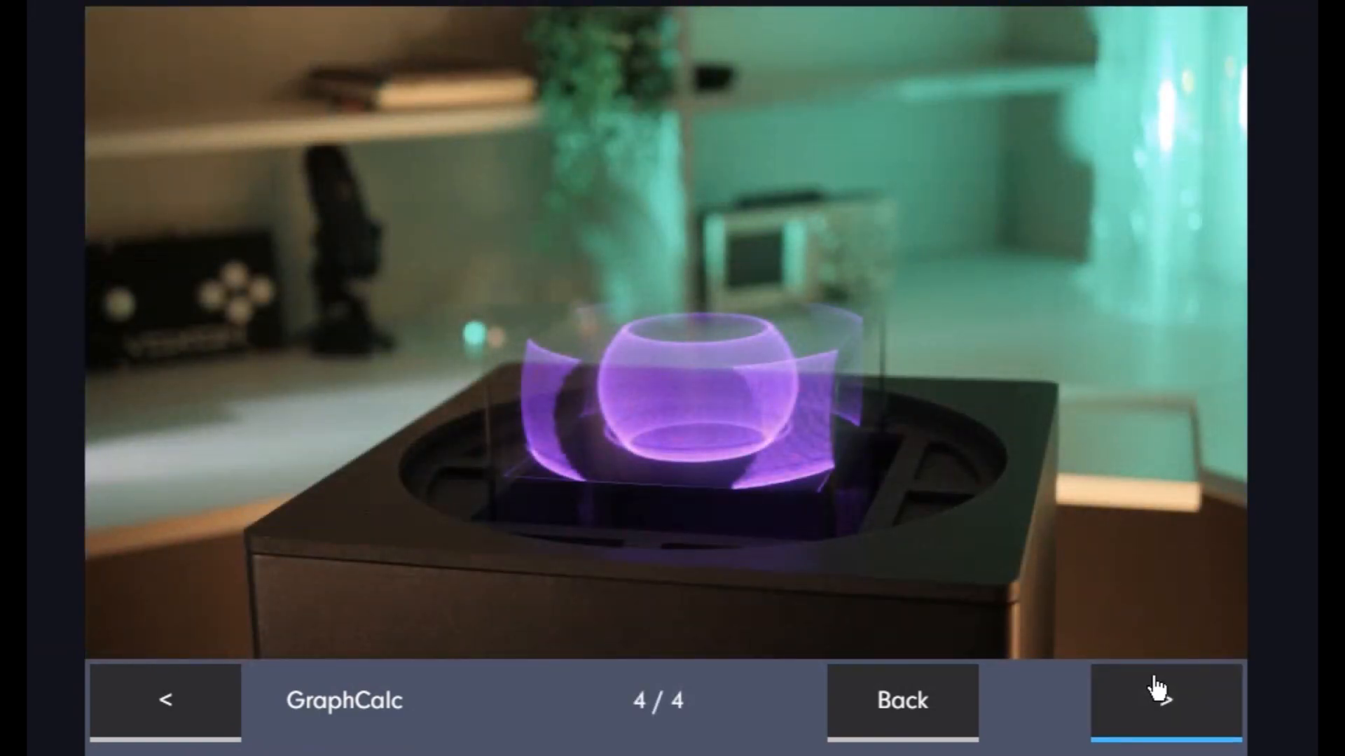
left_click(901, 700)
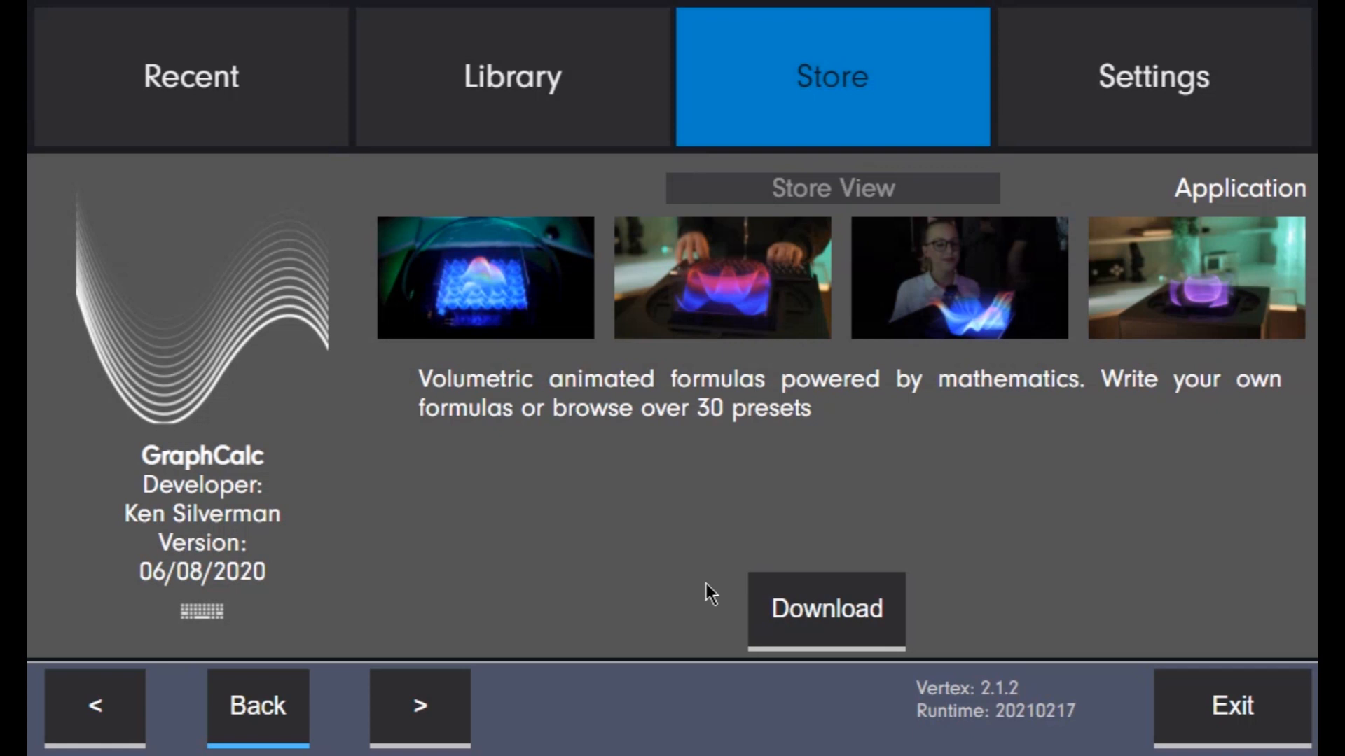
Start downloading GraphCalc and show the current Downloads list.
left_click(827, 609)
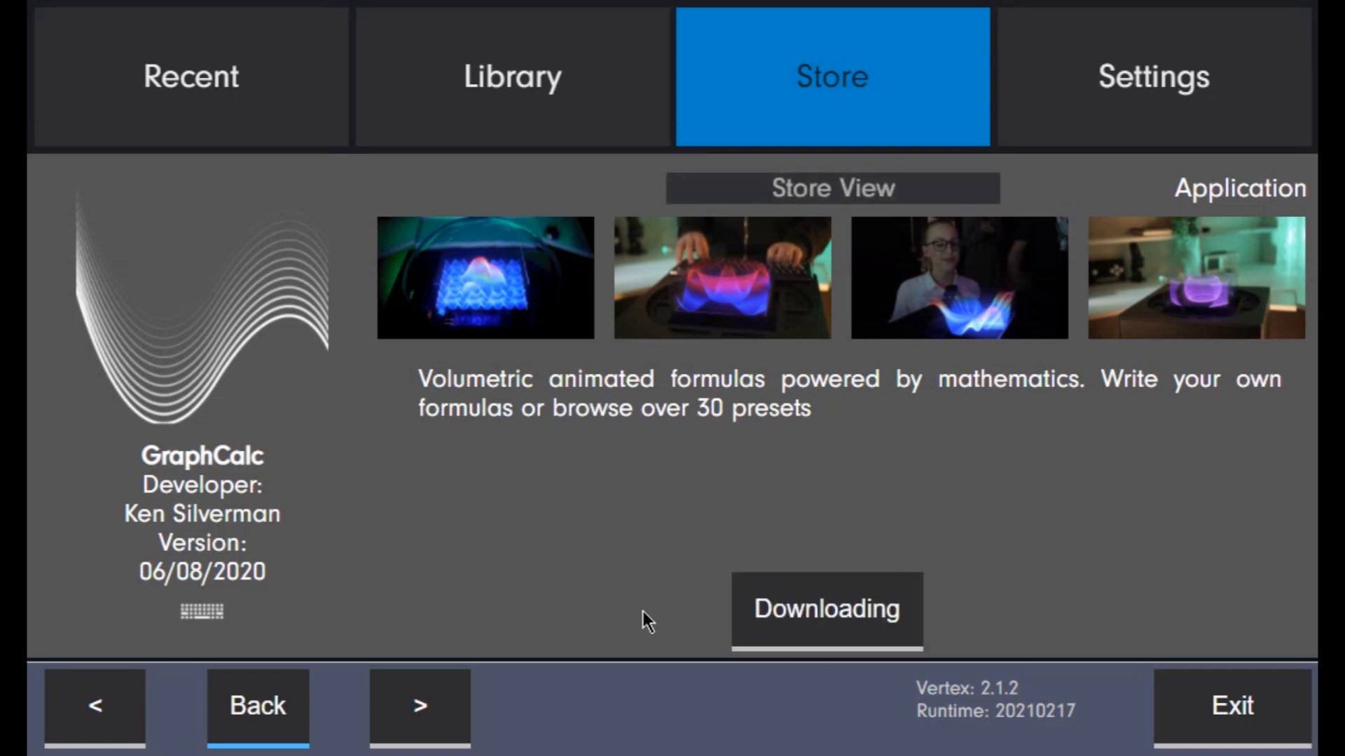
left_click(826, 609)
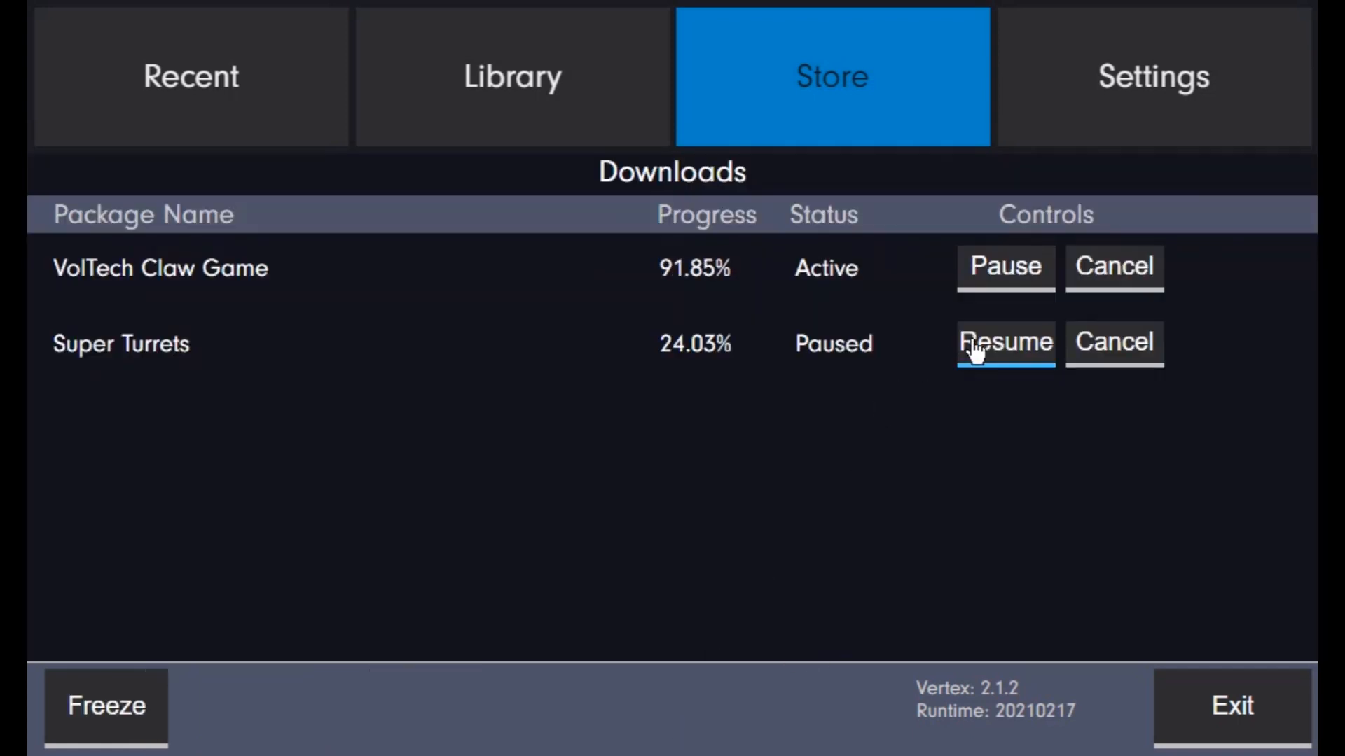
Resume the paused Super Turrets download briefly, then go to Colour and Display settings.
left_click(105, 706)
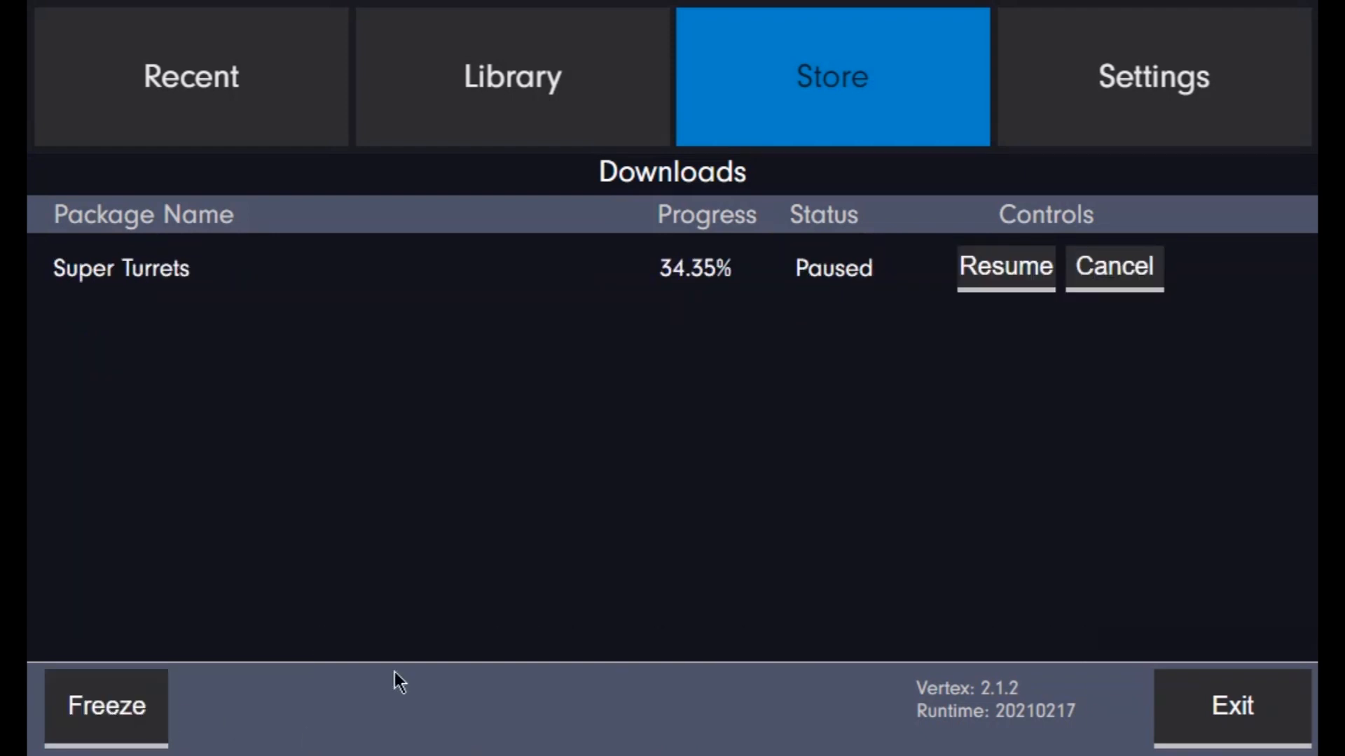
left_click(1153, 75)
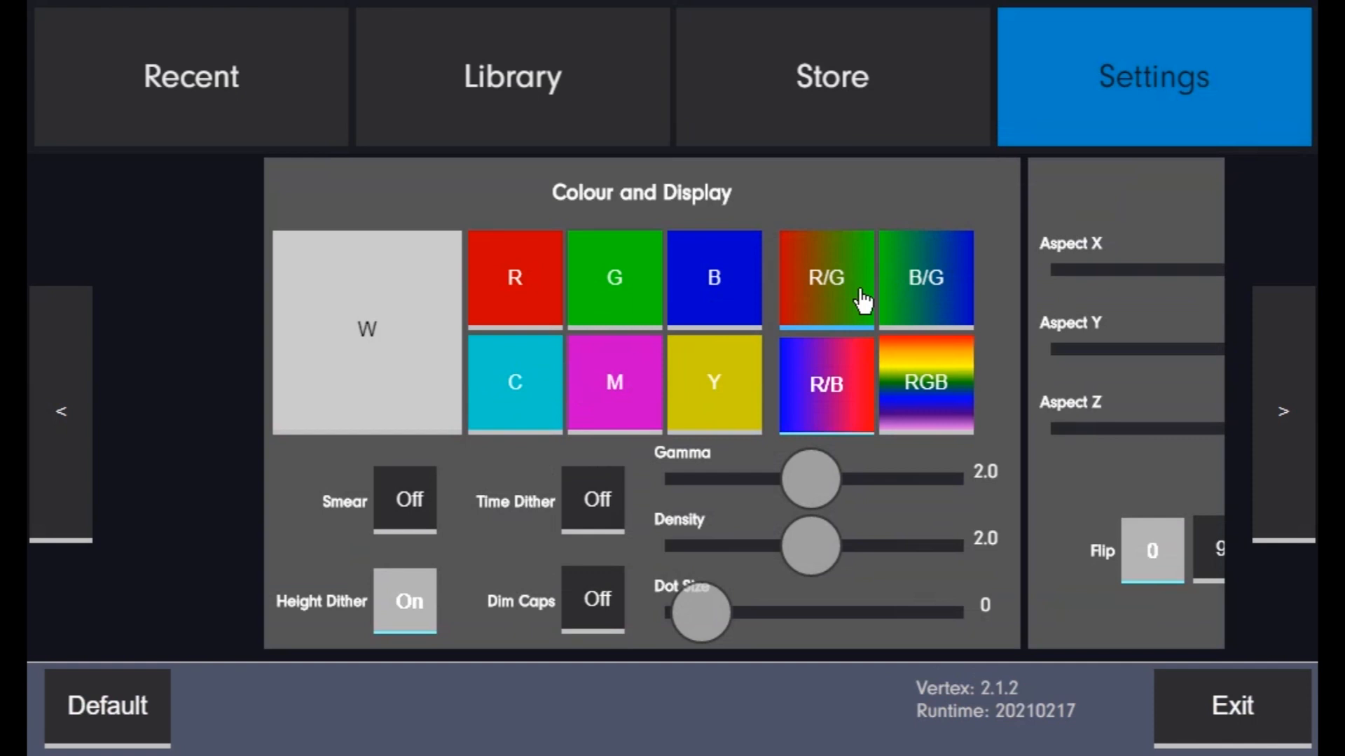
Show the W colour test pattern, then move to the Aspect panel (X 1.00, Y 1.00, Z 0.35).
left_click(366, 331)
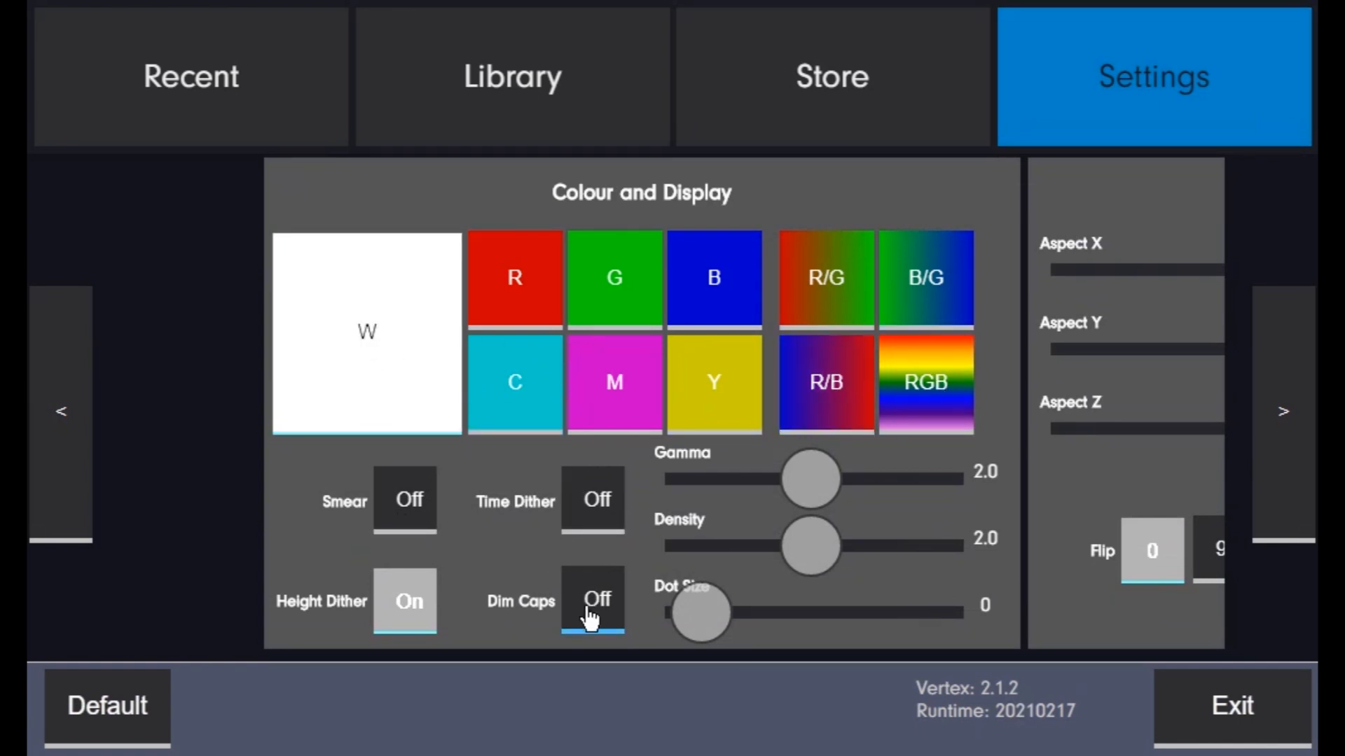
mouse_move(820, 506)
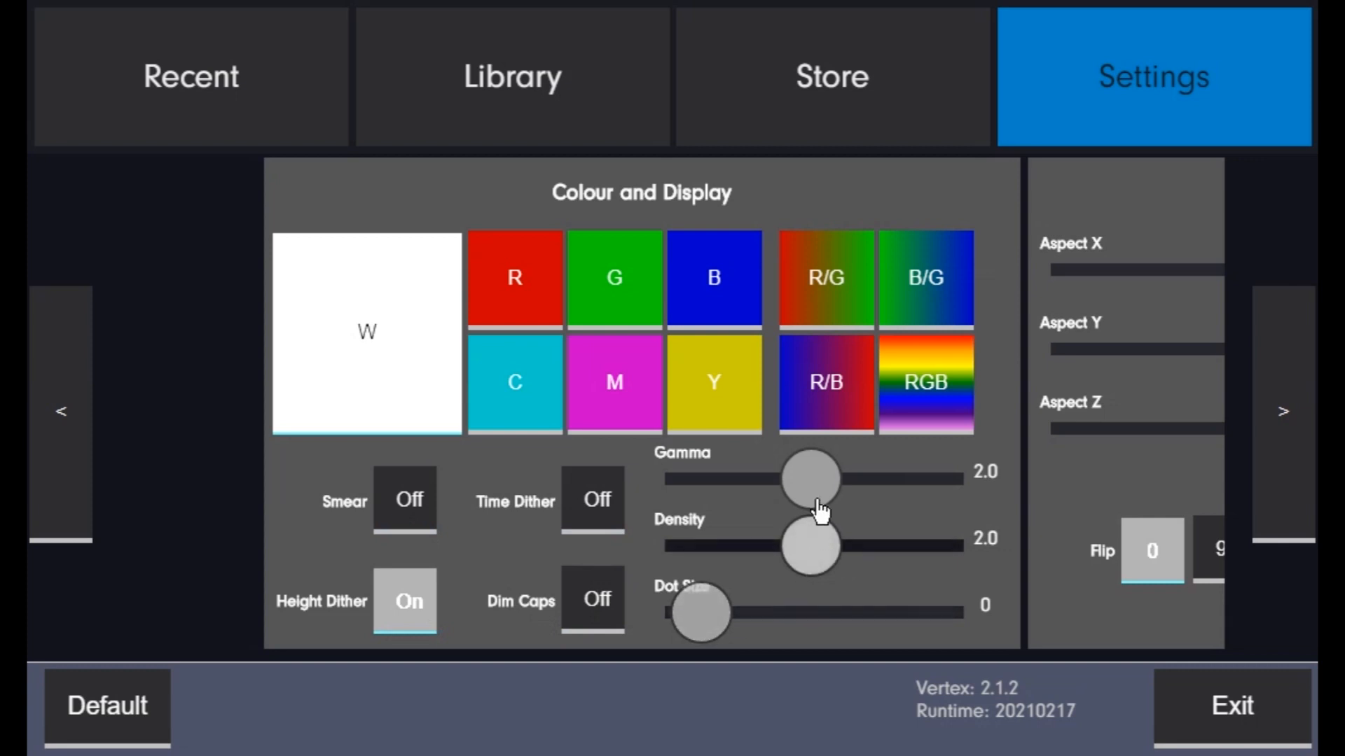
left_click(1283, 410)
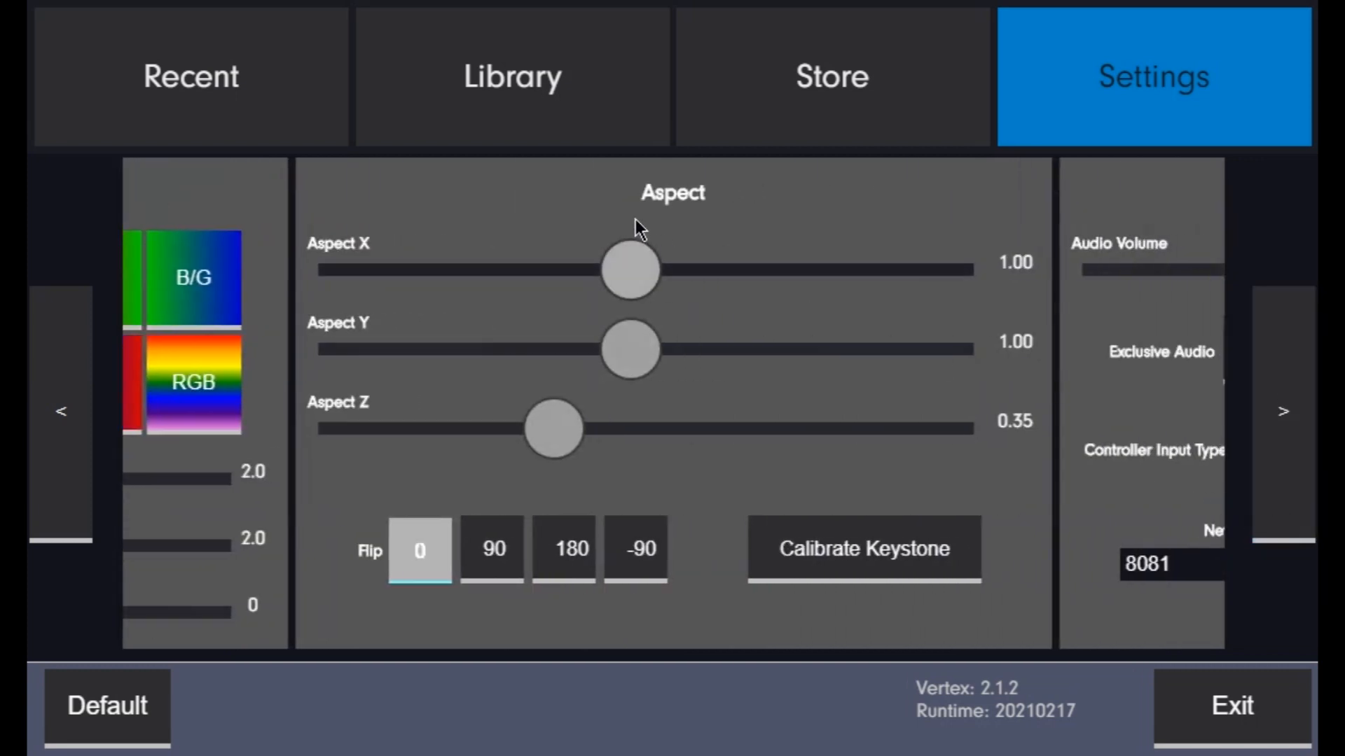
mouse_move(554, 445)
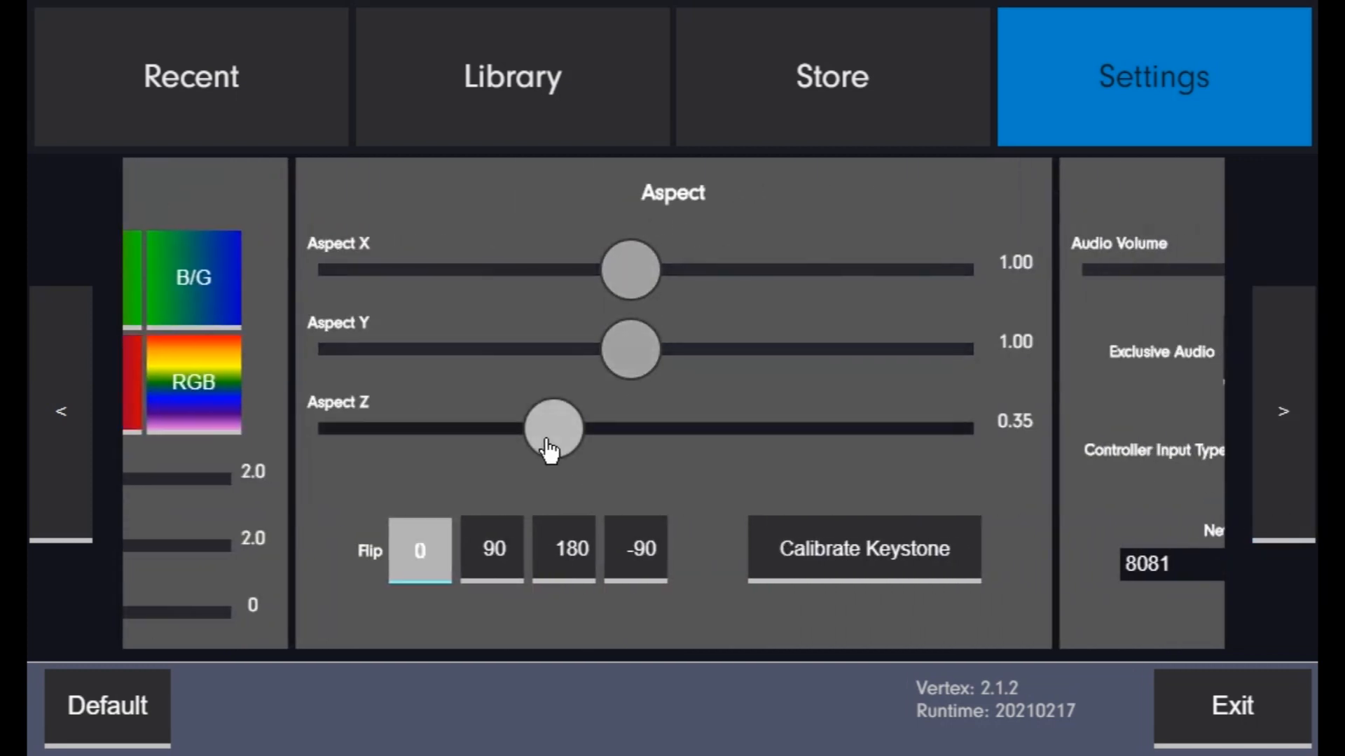
mouse_move(779, 561)
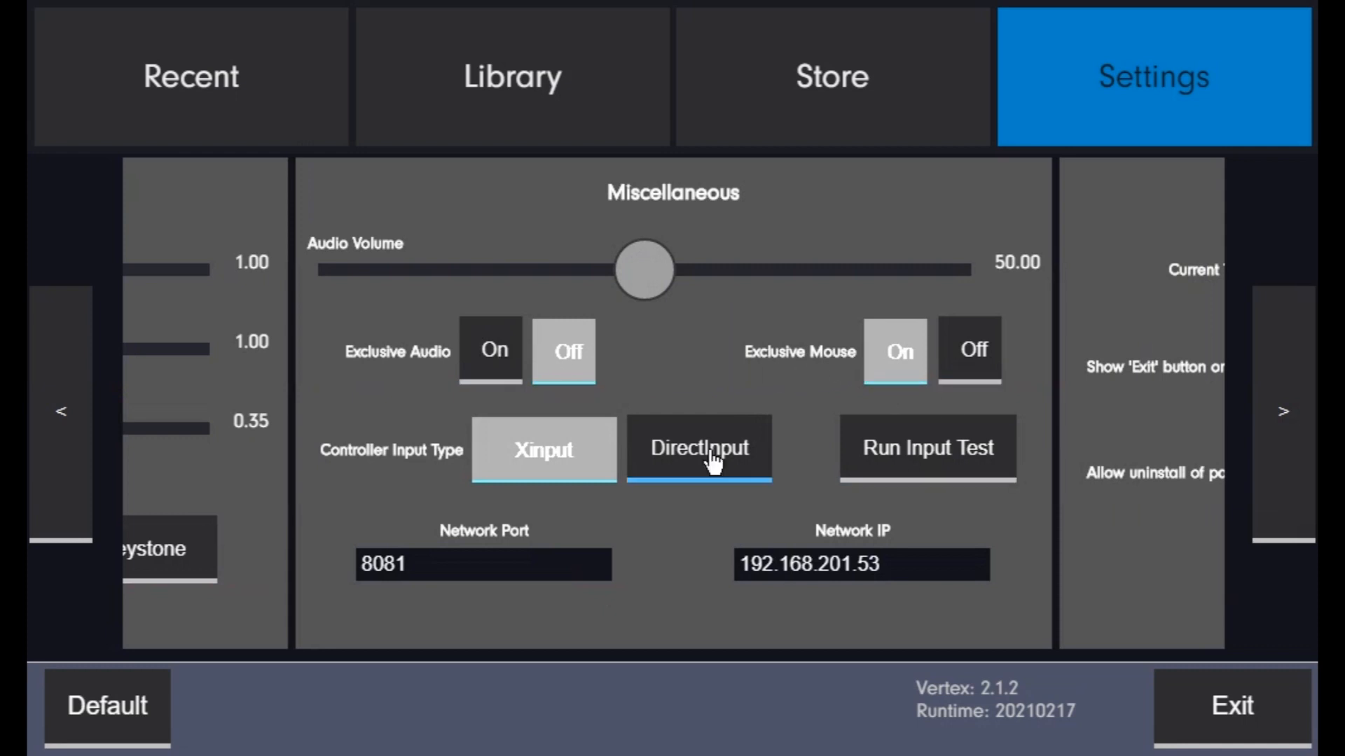
mouse_move(1282, 485)
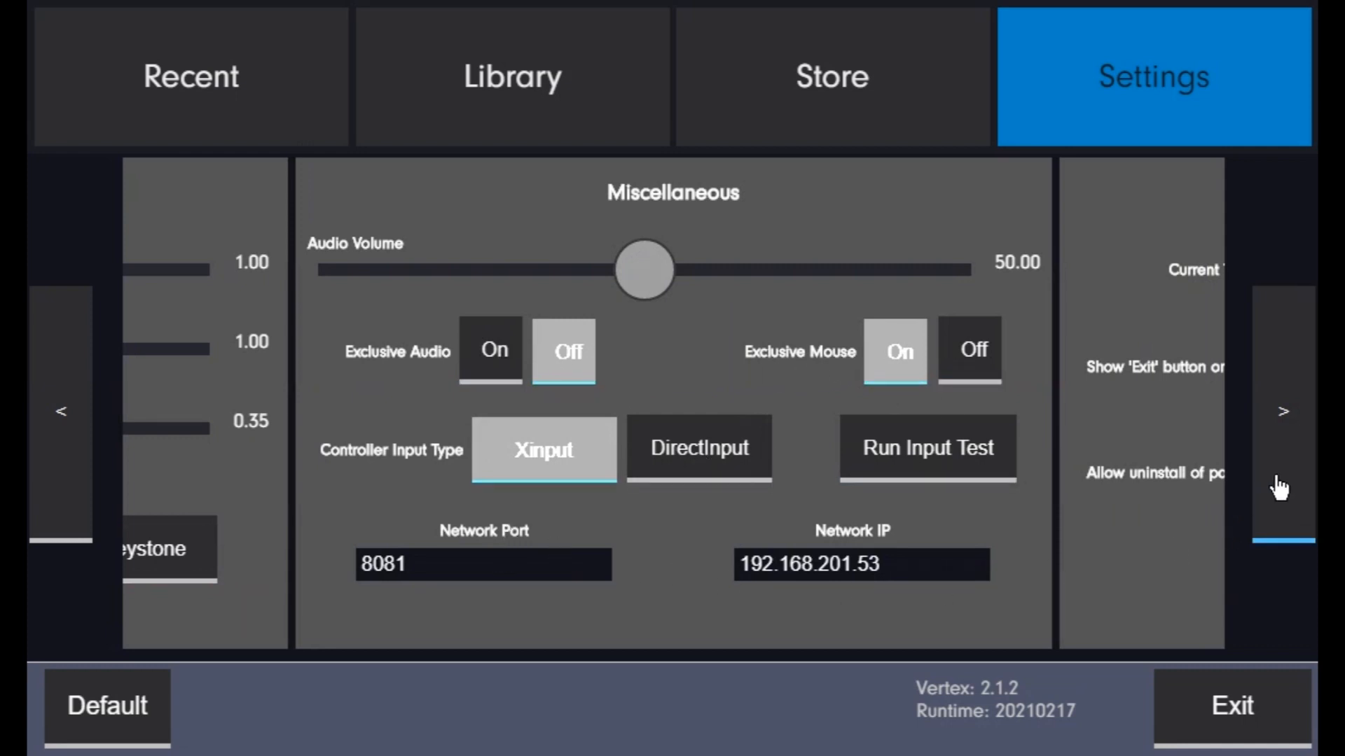
In Vertex Settings try the Red, Green and Desert themes, apply Vice, and return to Recent.
left_click(1285, 410)
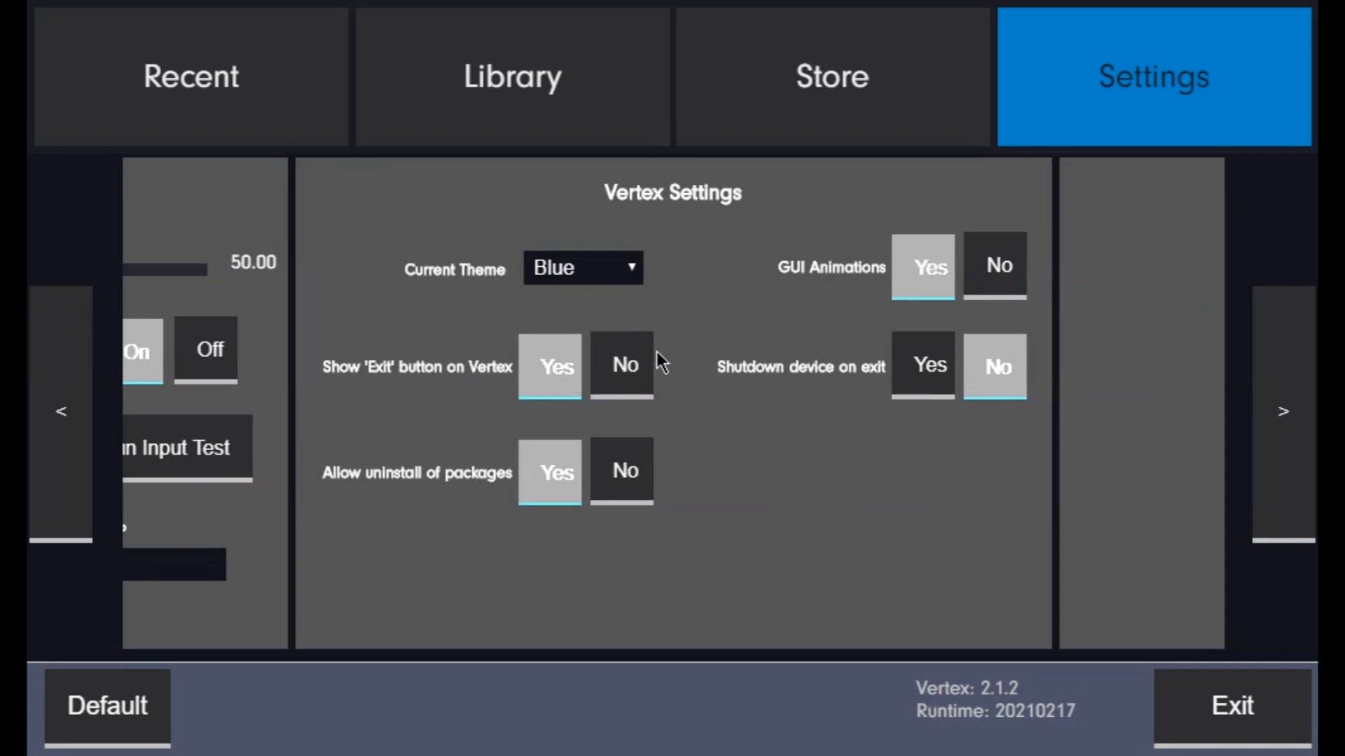
left_click(582, 268)
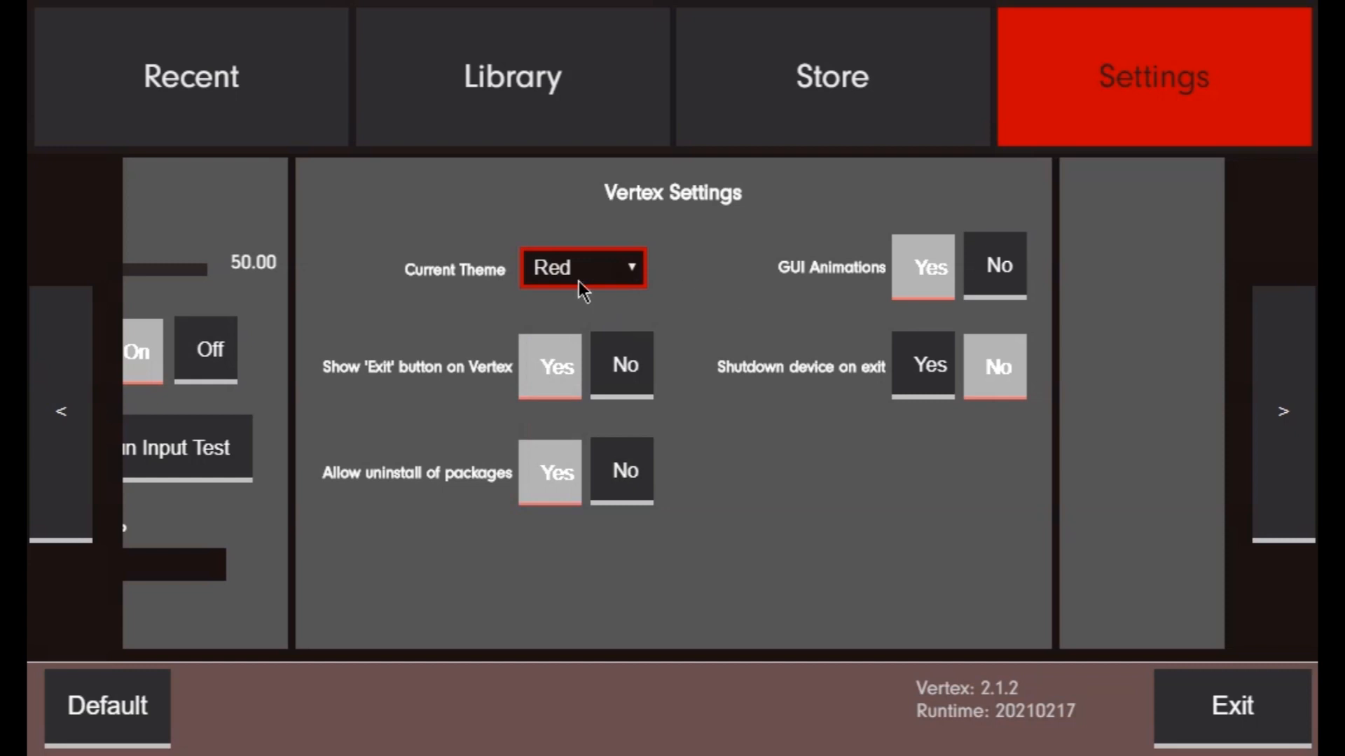
left_click(582, 267)
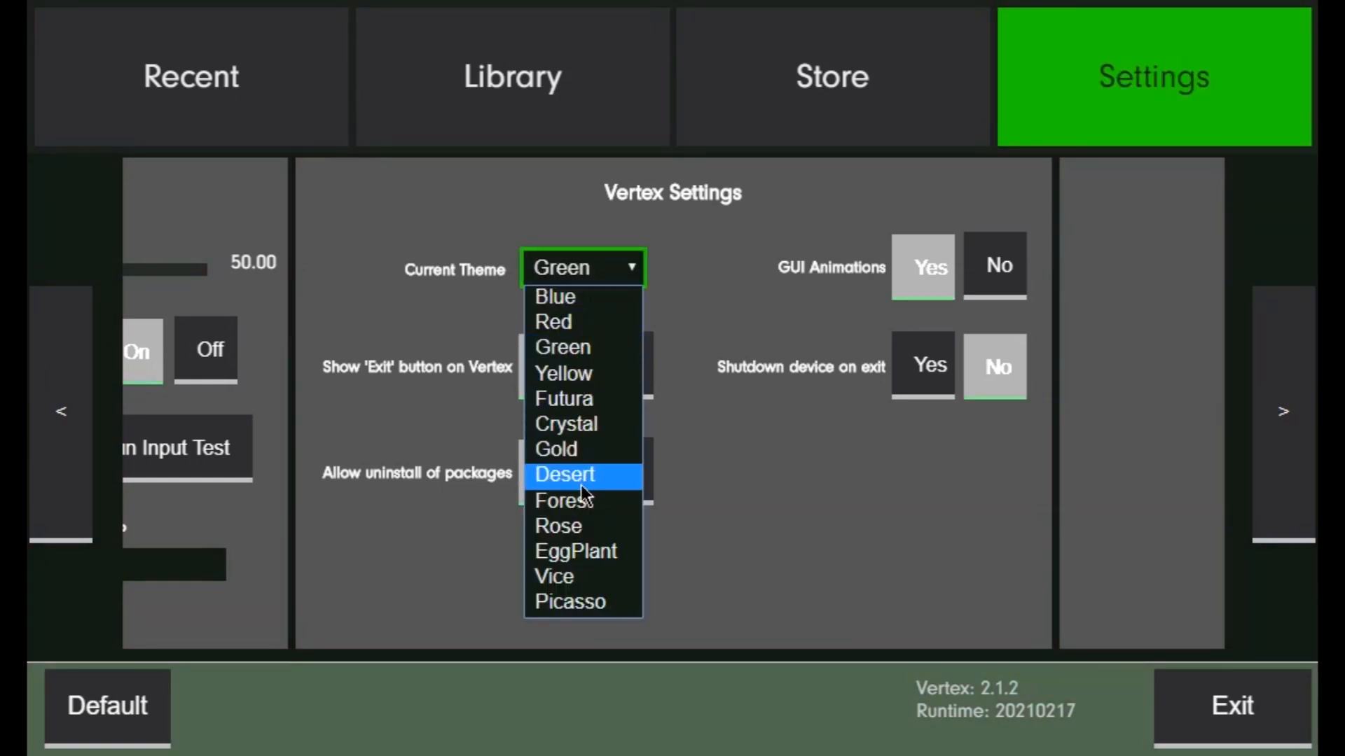
left_click(563, 475)
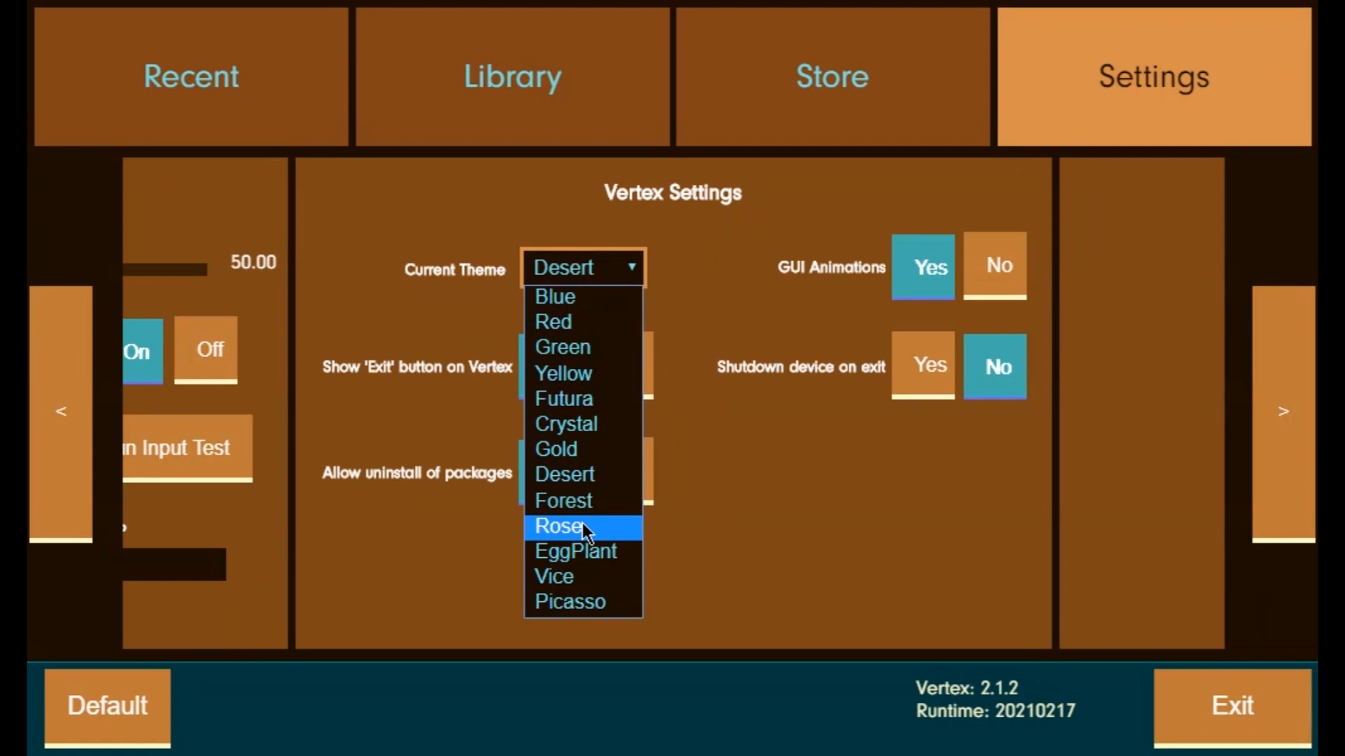
left_click(554, 576)
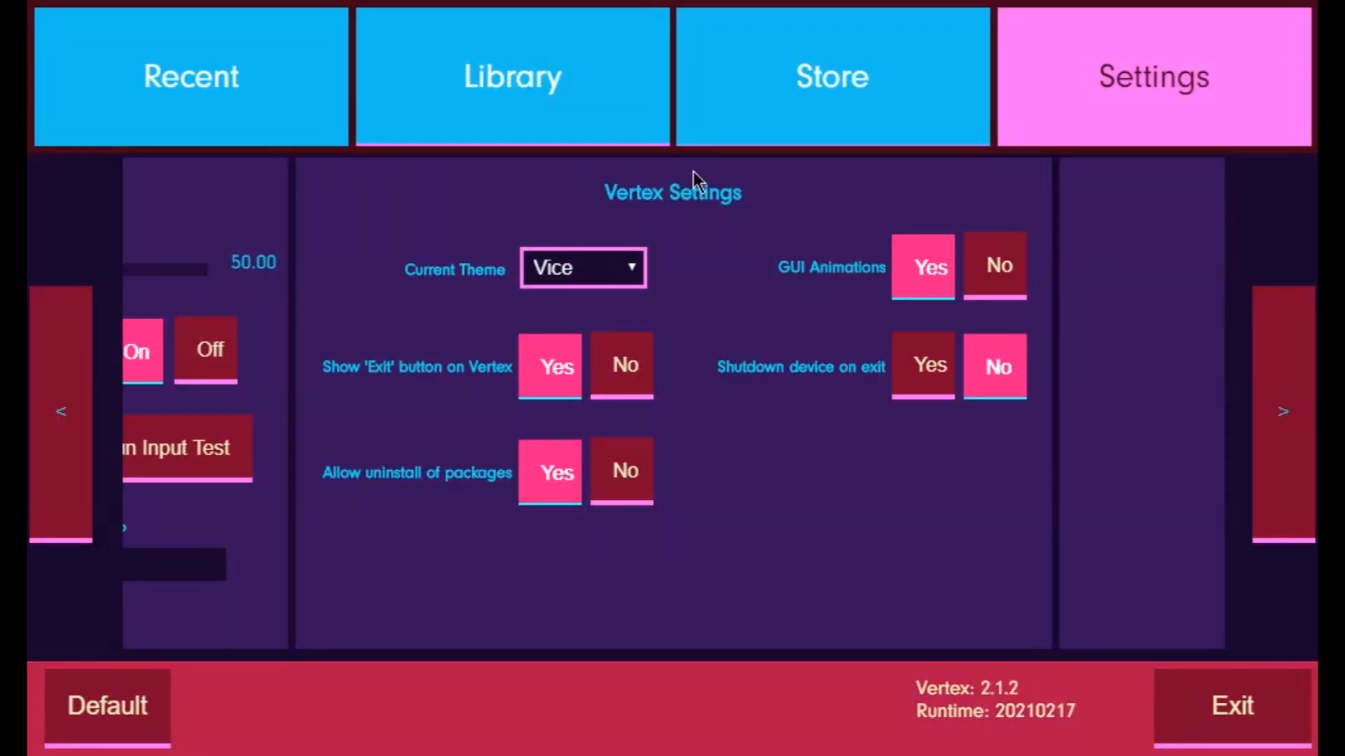
left_click(190, 76)
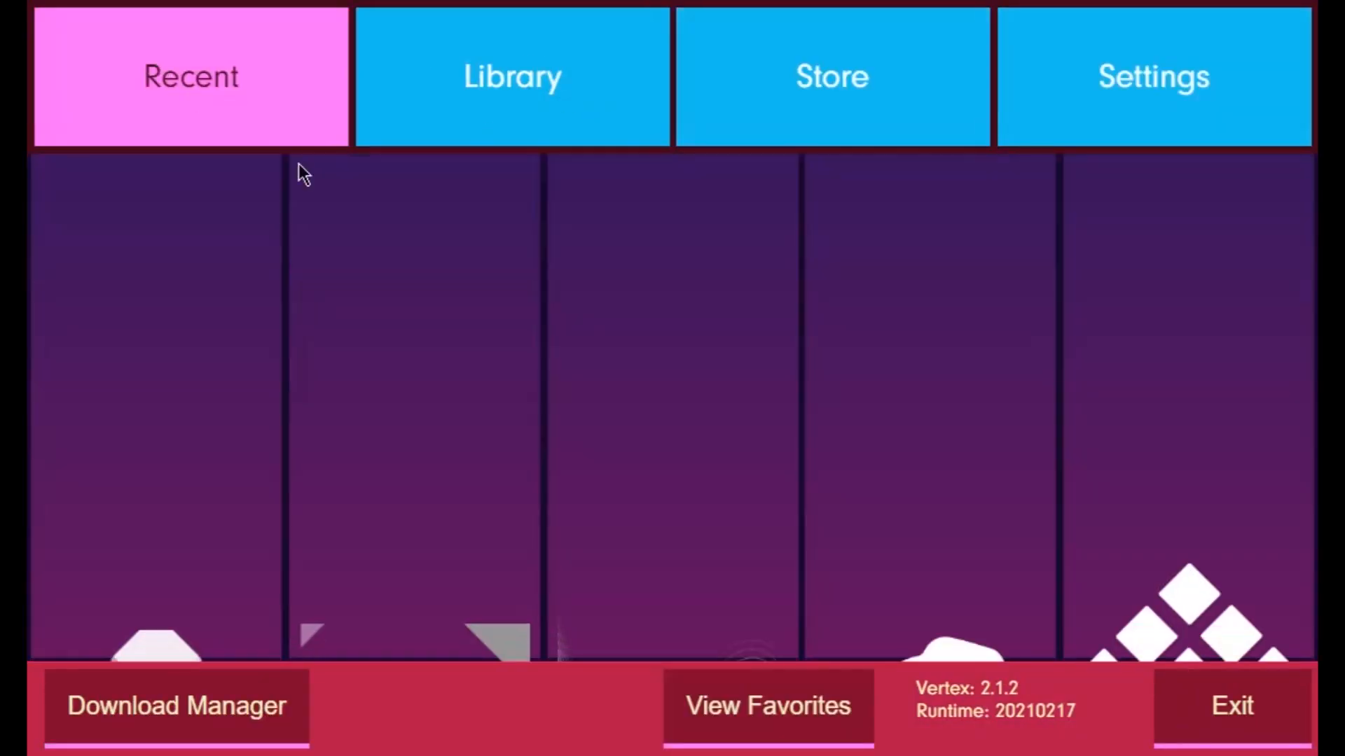